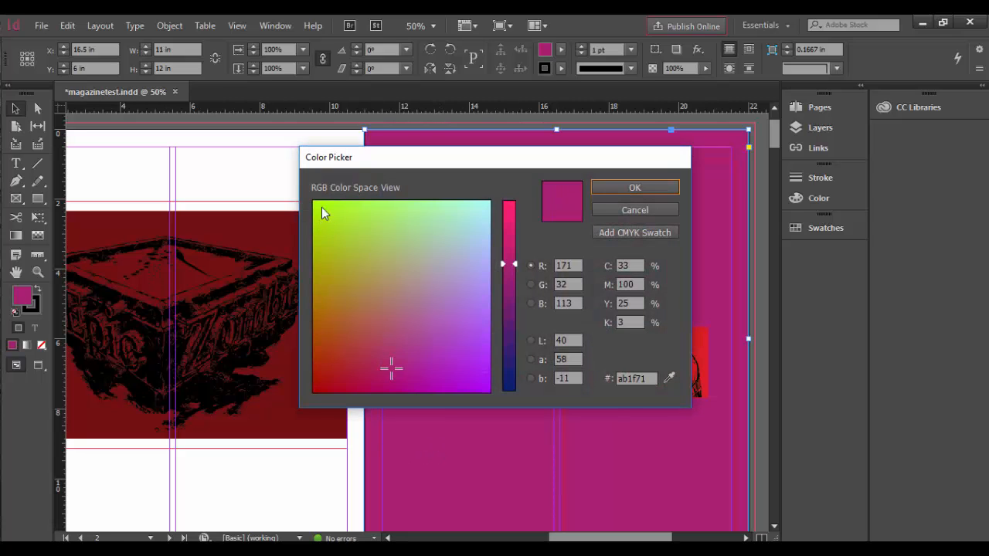
Step: Discard the magenta colour so the right page background stays lime green
click(634, 187)
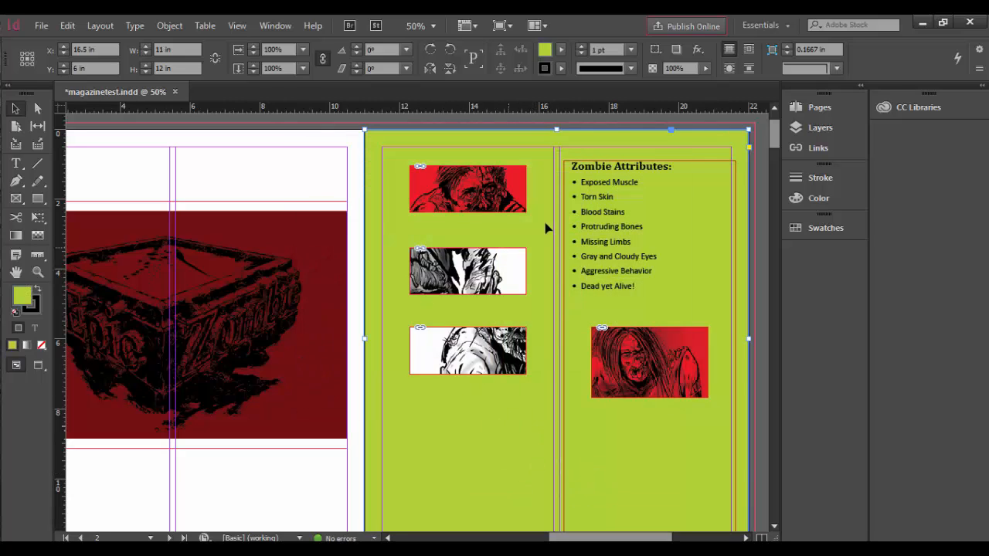
mouse_move(668, 147)
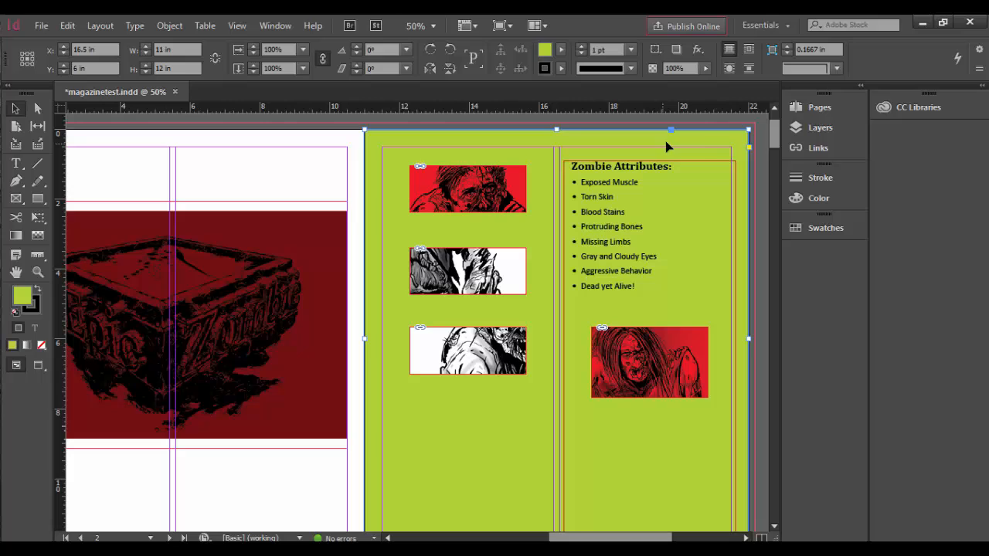
click(820, 128)
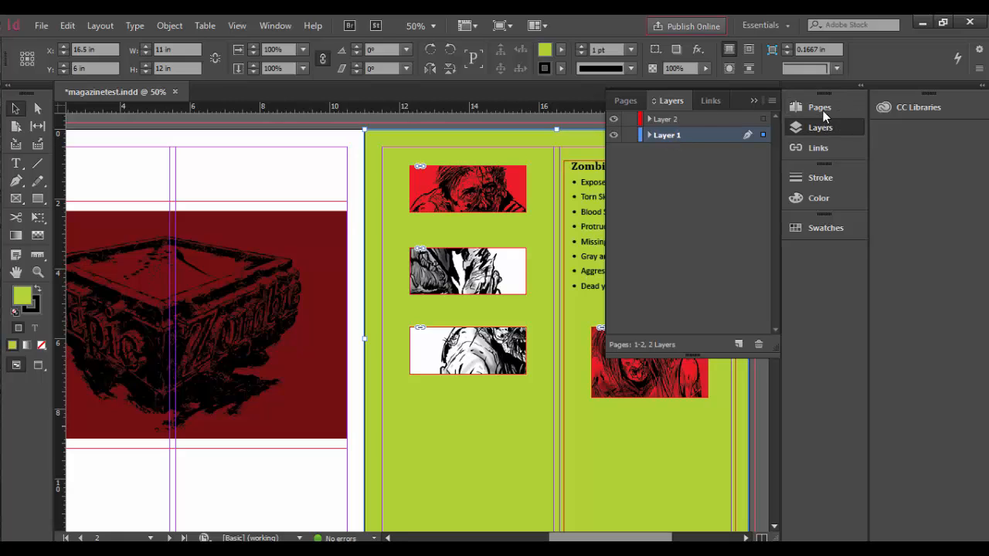
mouse_move(816, 128)
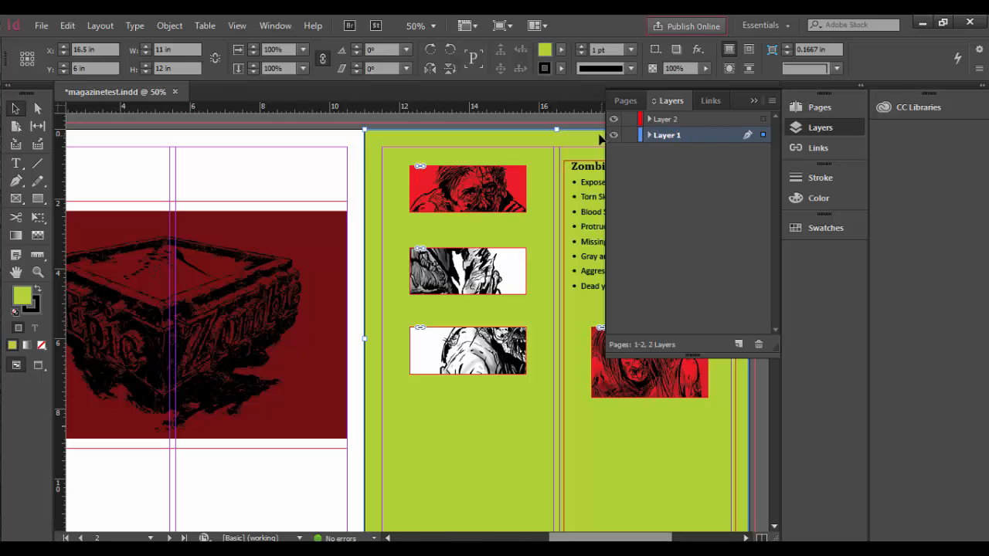
Step: Toggle Layer 1's visibility, lock it, and confirm the green background no longer moves
click(613, 119)
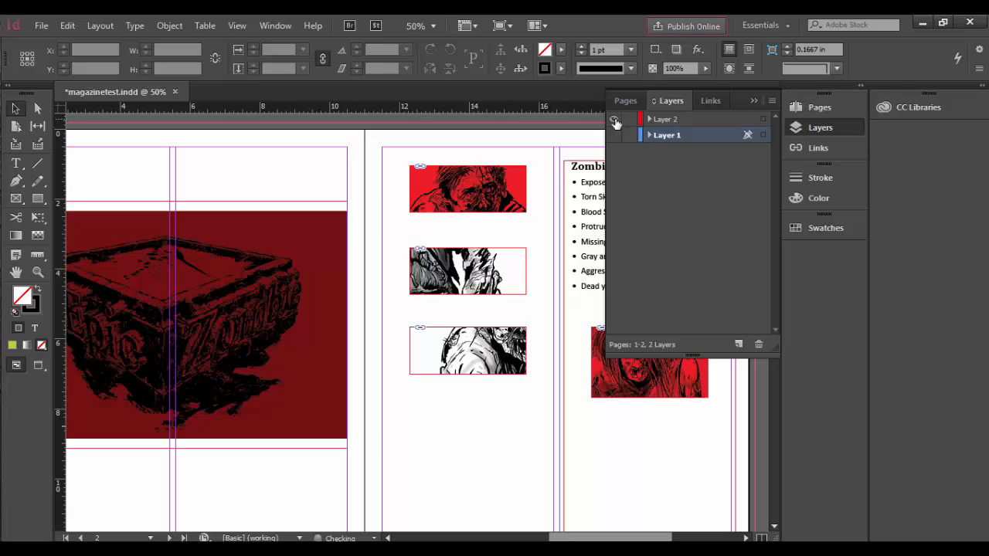
click(614, 135)
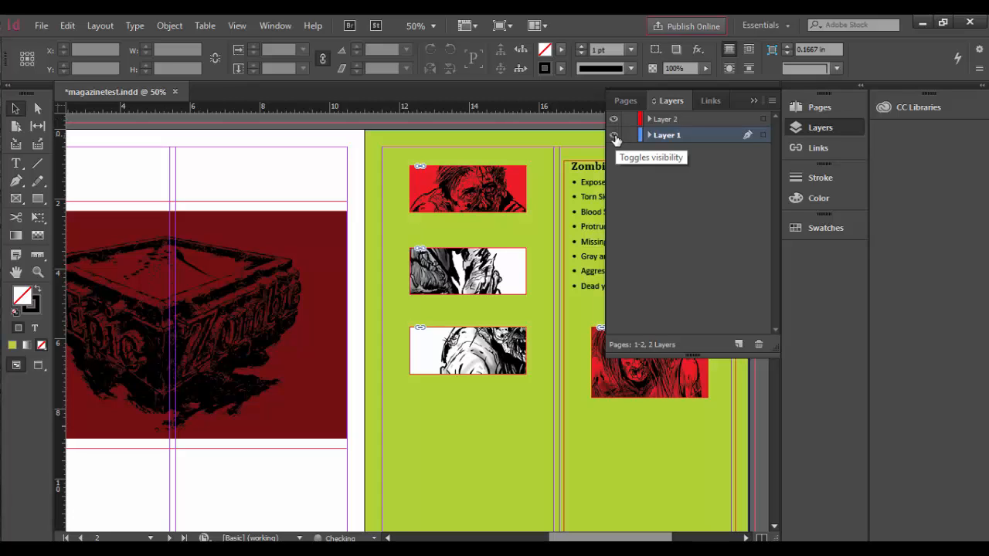
mouse_move(631, 141)
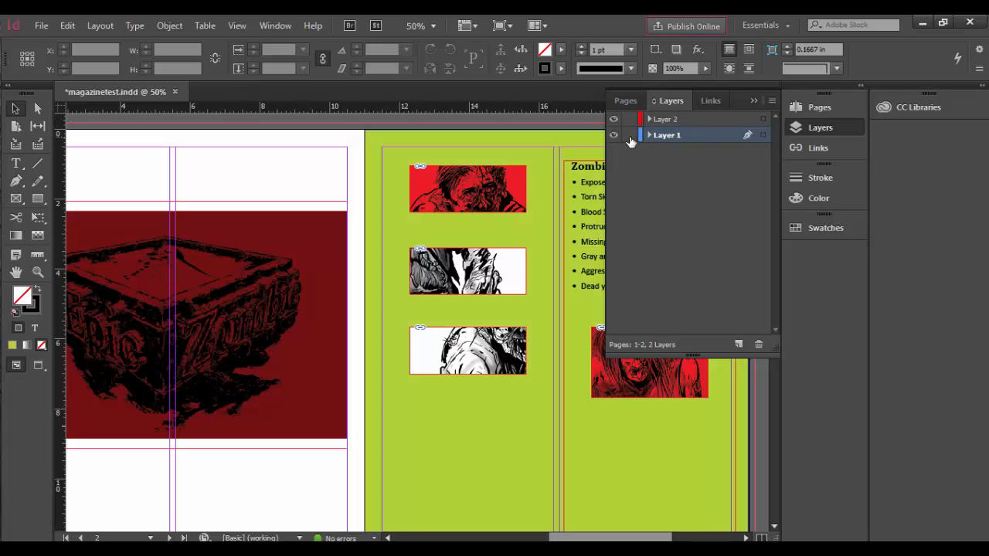
click(629, 136)
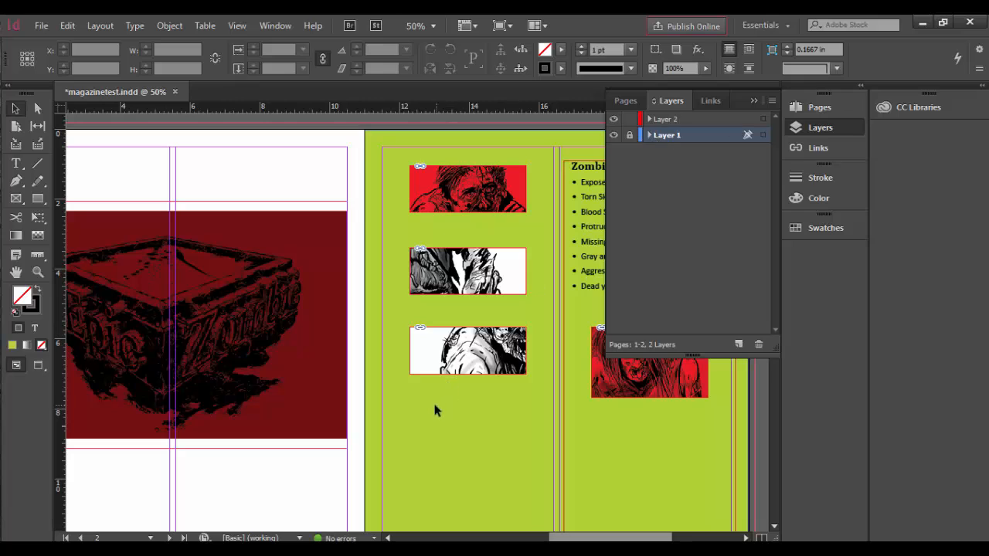
drag(378, 460, 425, 511)
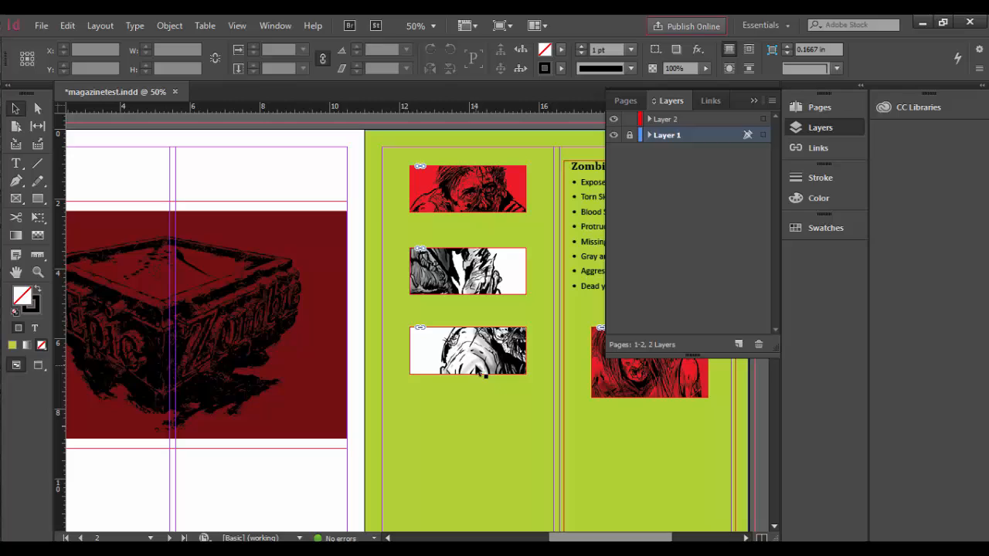
click(467, 270)
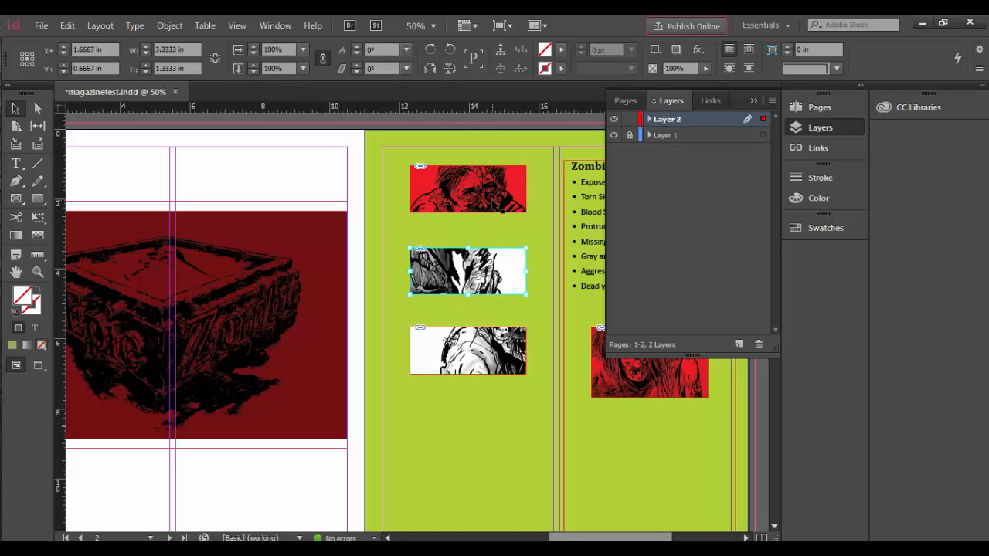
click(467, 189)
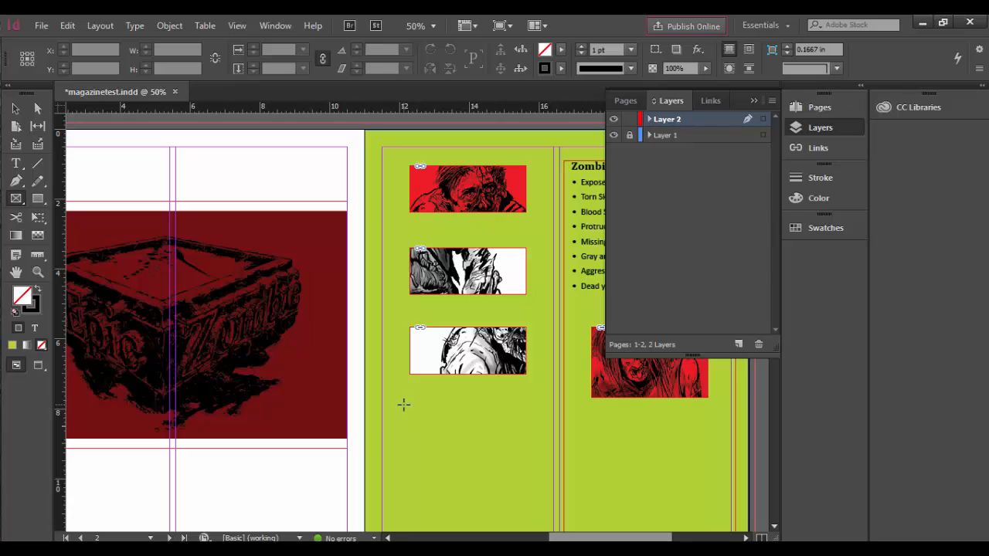
Step: Draw a frame below the third zombie image, place zsign1.ai, and fit it proportionally
drag(403, 404, 530, 479)
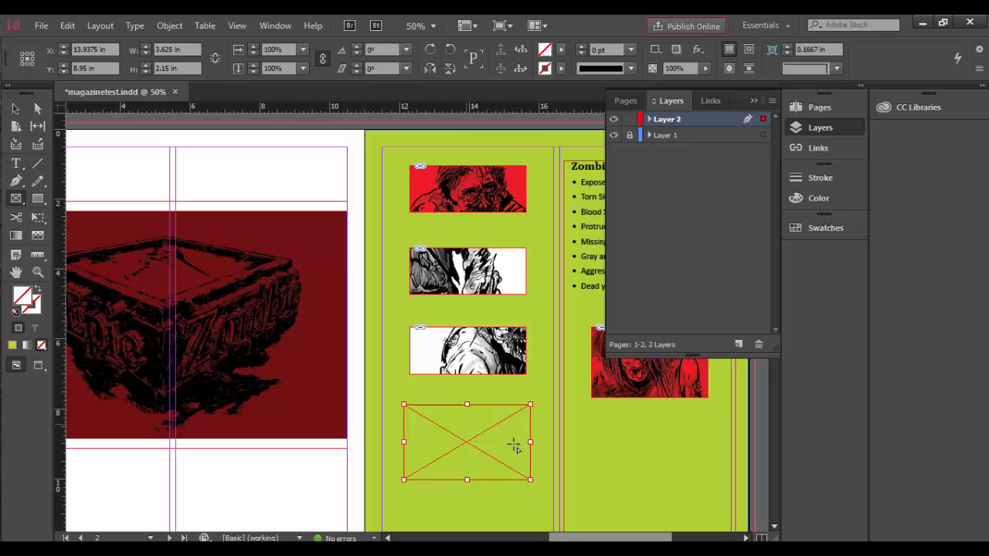
click(41, 25)
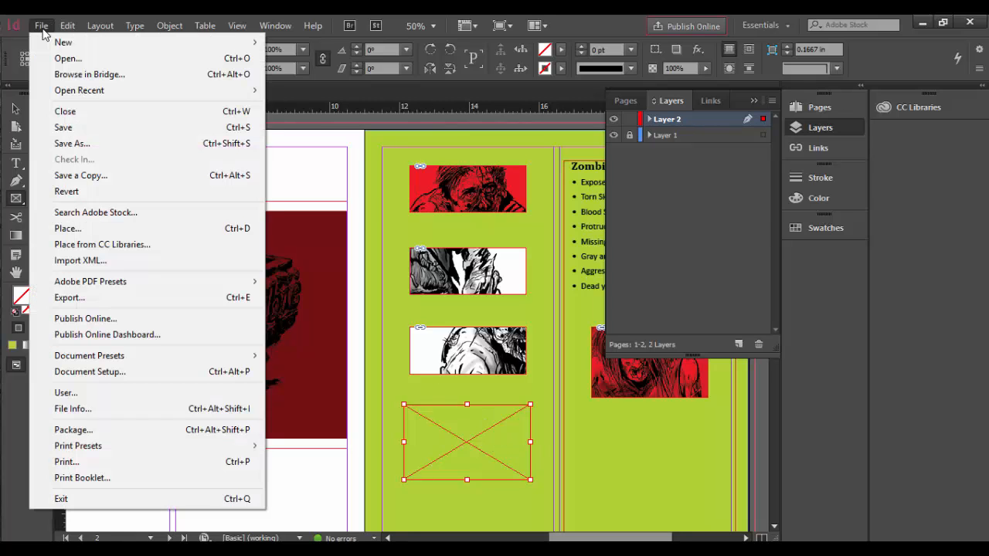
mouse_move(66, 191)
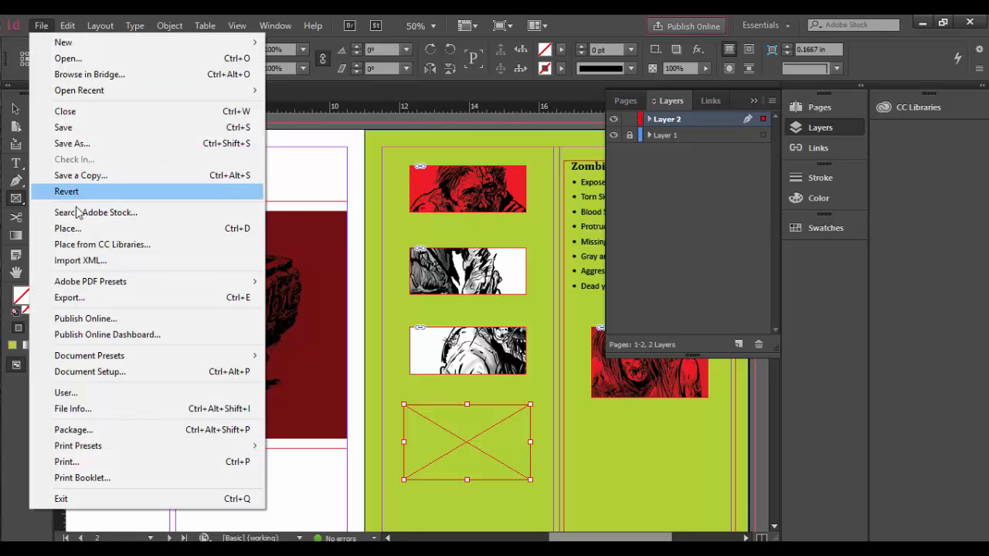
click(67, 228)
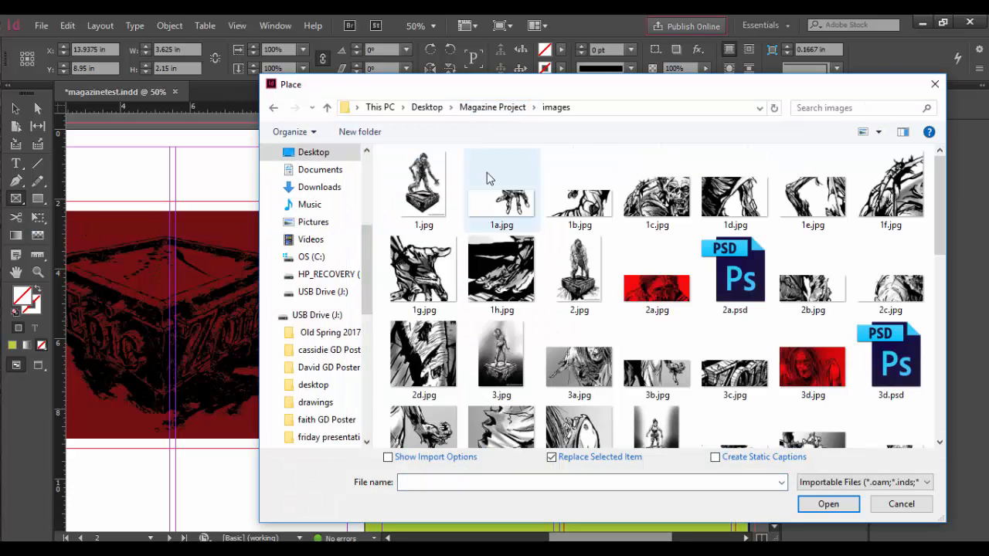
scroll(down, 3)
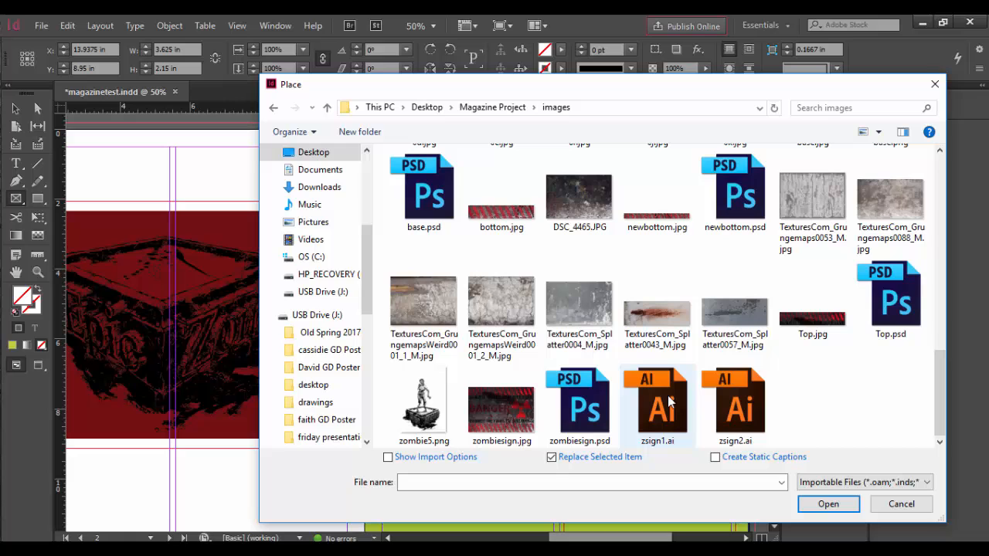
click(656, 401)
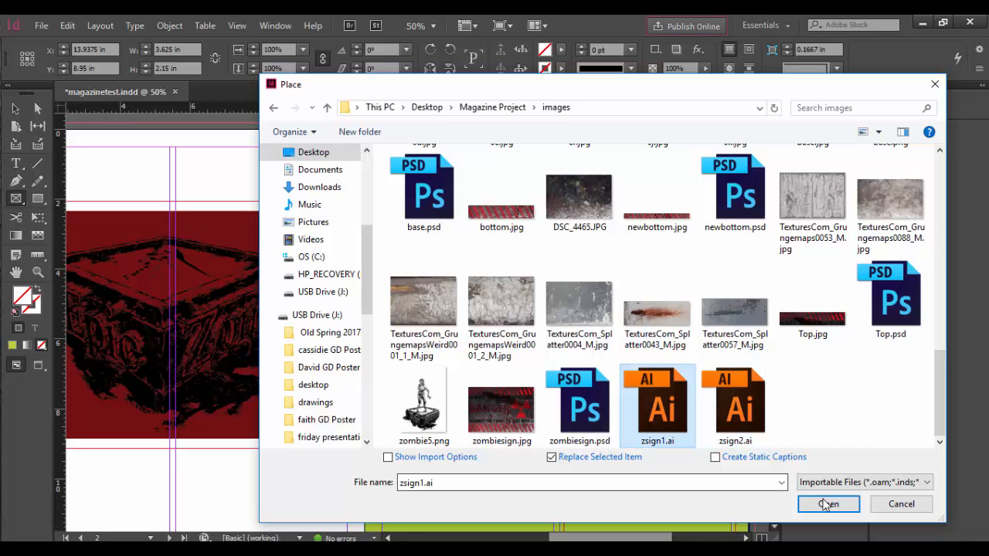
click(828, 504)
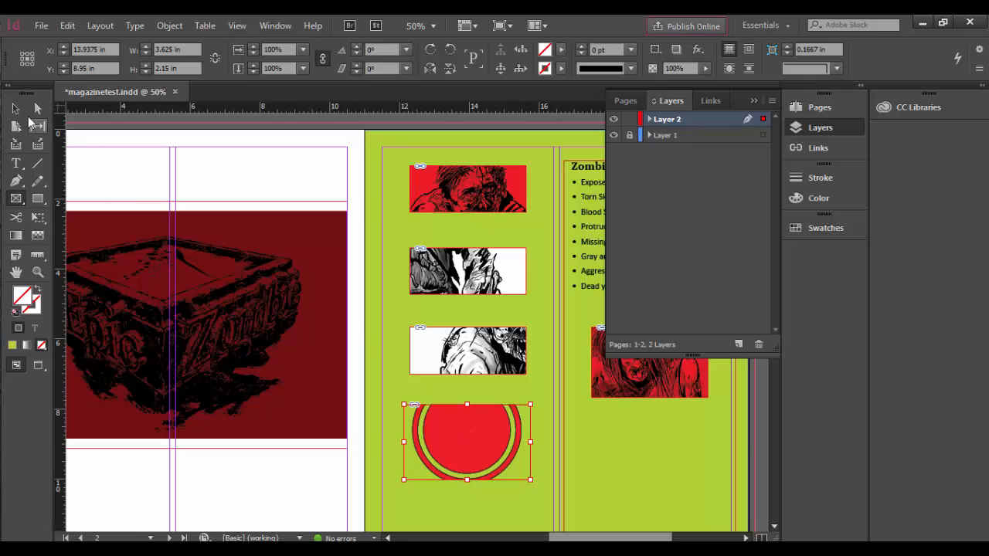
right_click(465, 440)
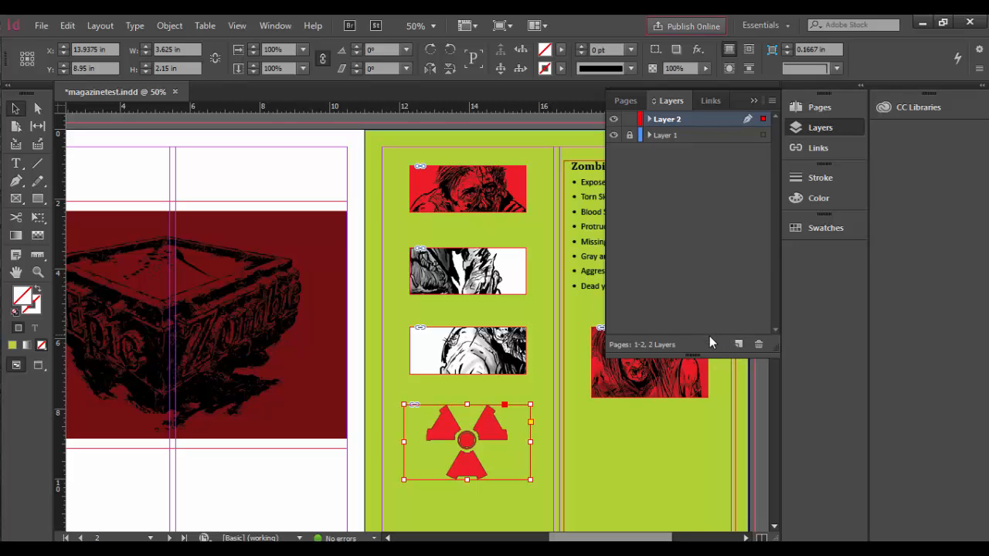
click(772, 101)
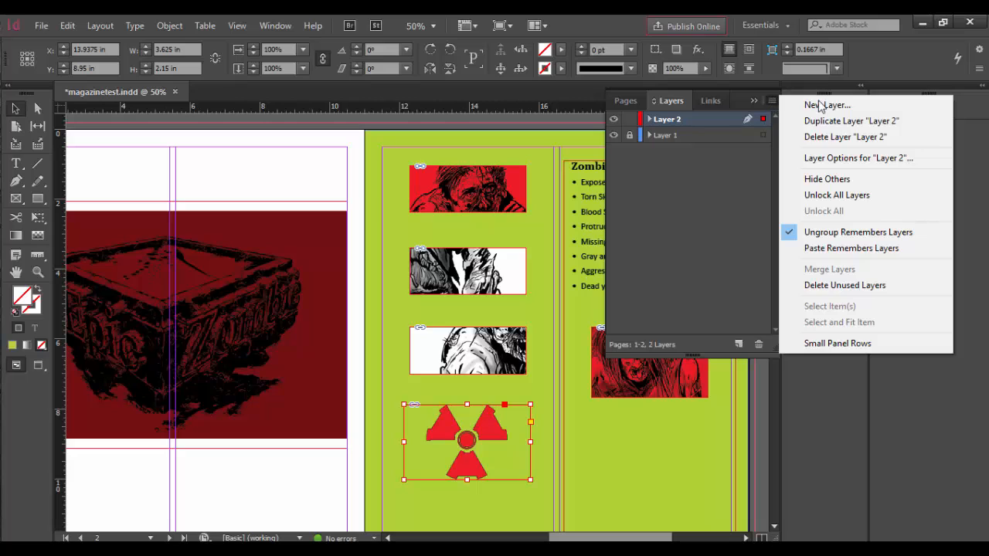
click(827, 104)
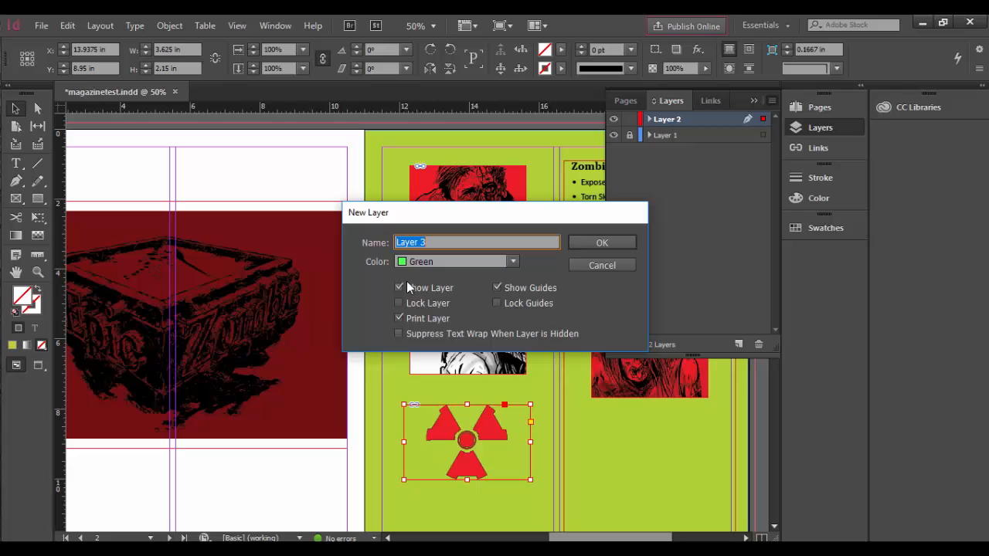
click(602, 265)
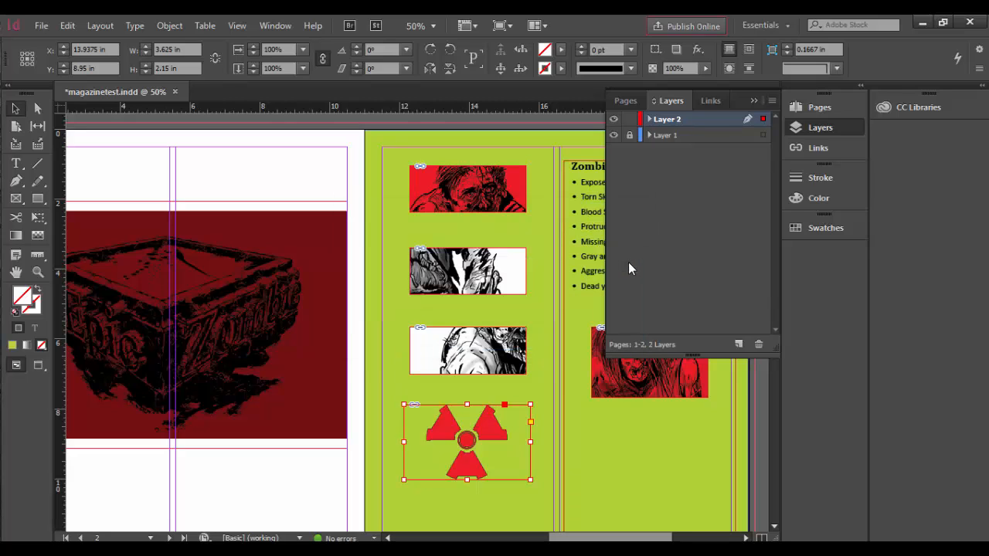
click(738, 345)
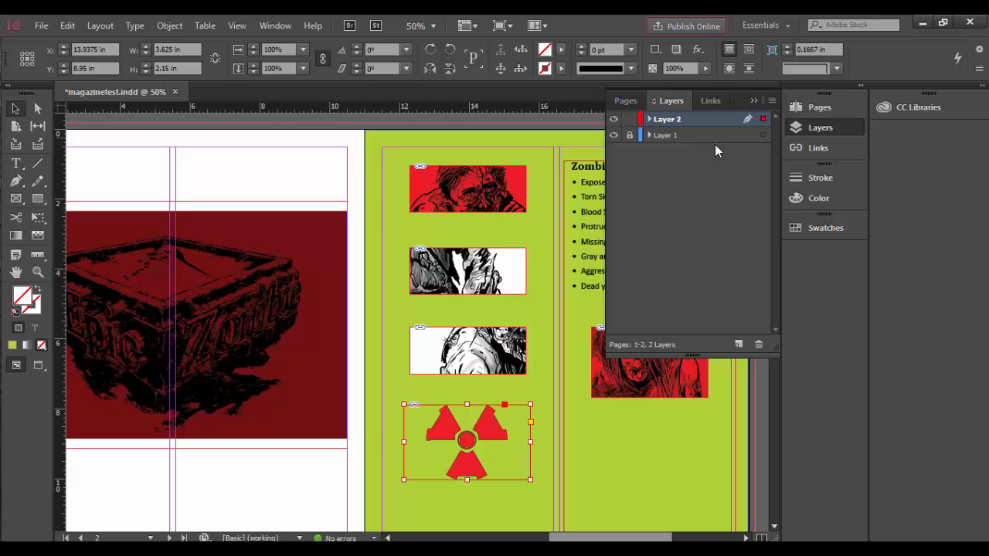
mouse_move(737, 344)
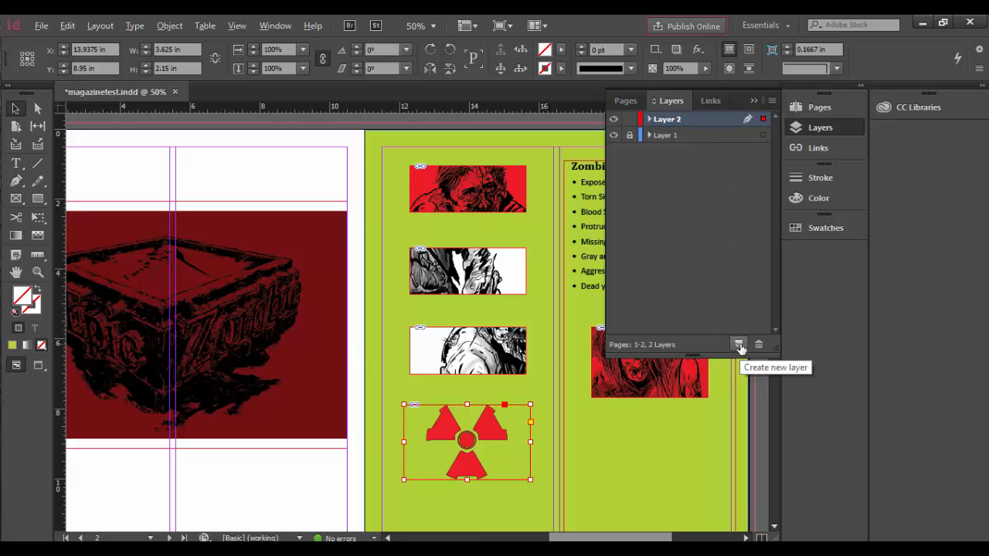
Step: Create a printable, green-coded layer named Graphics and make it the active layer
click(738, 345)
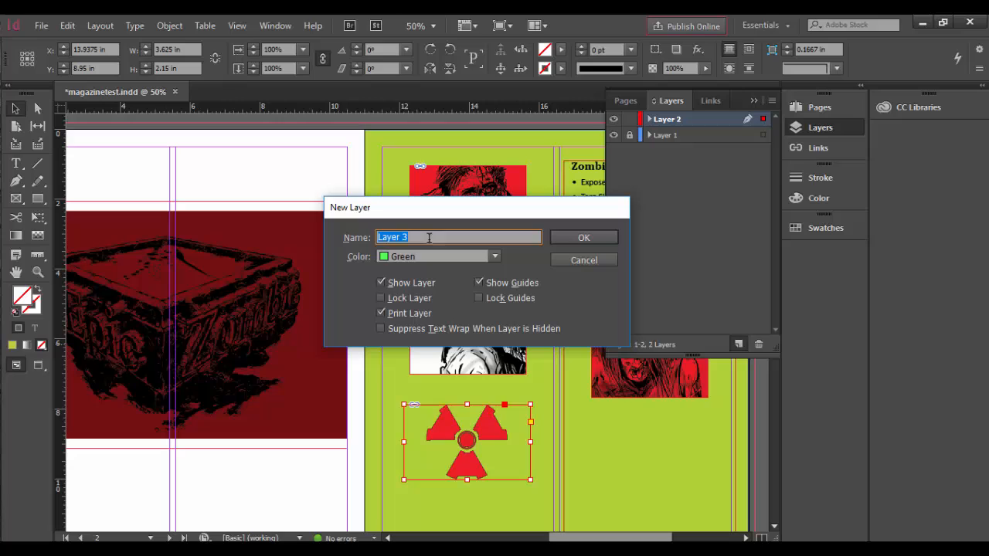
text(Graphic)
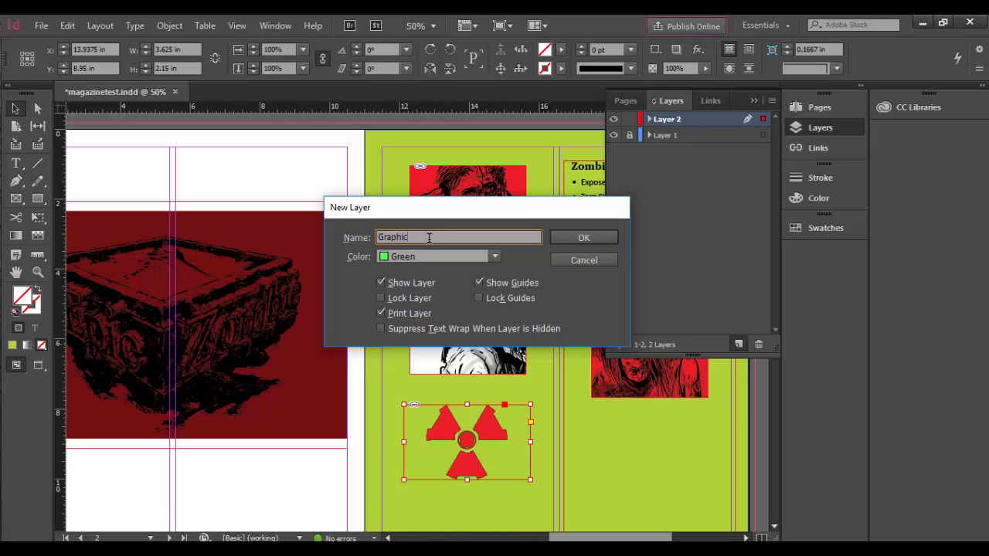
text(s)
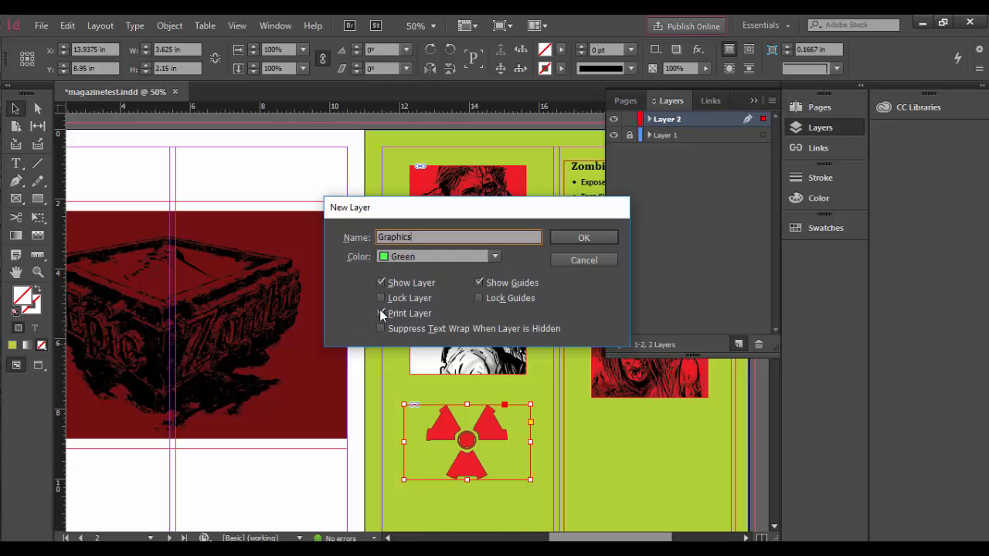
click(381, 313)
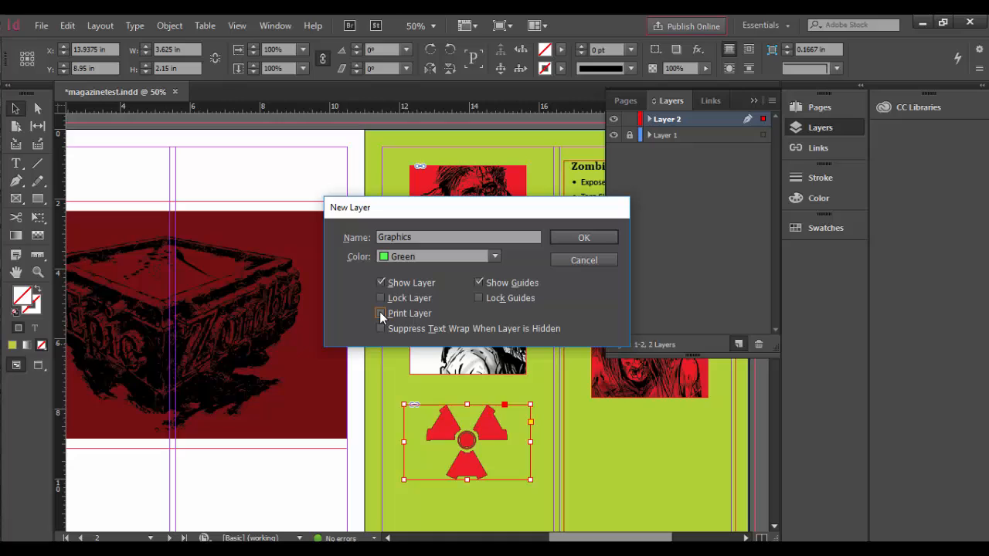
click(380, 313)
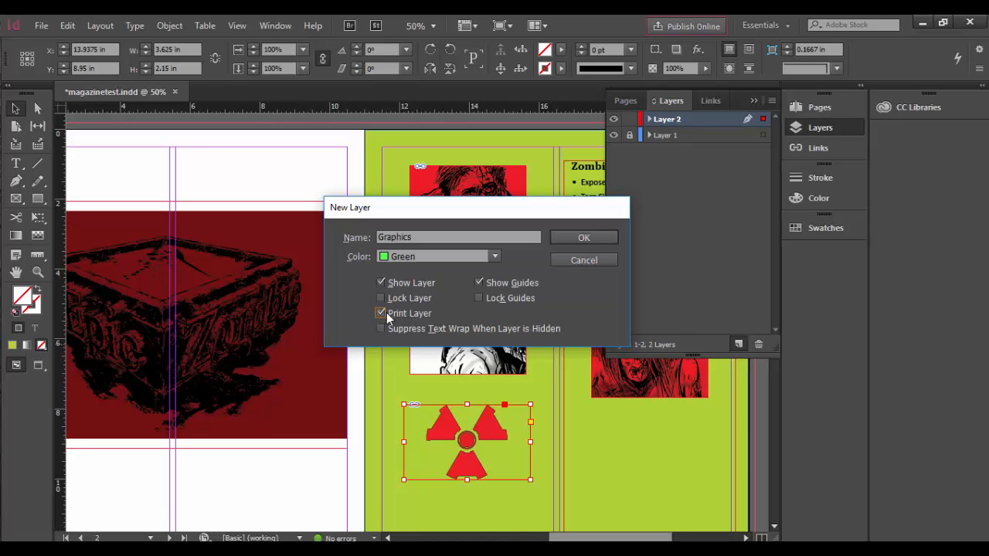
click(380, 313)
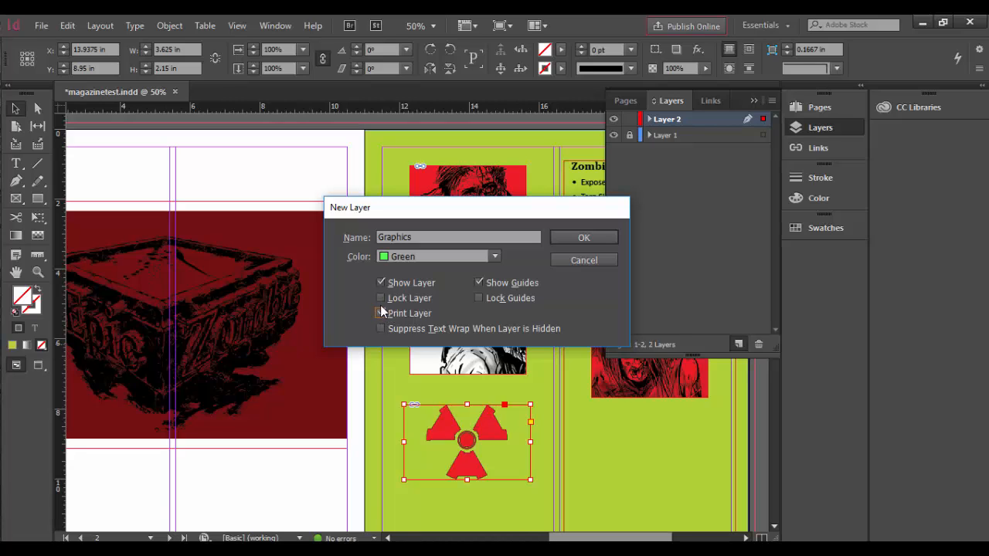
click(380, 312)
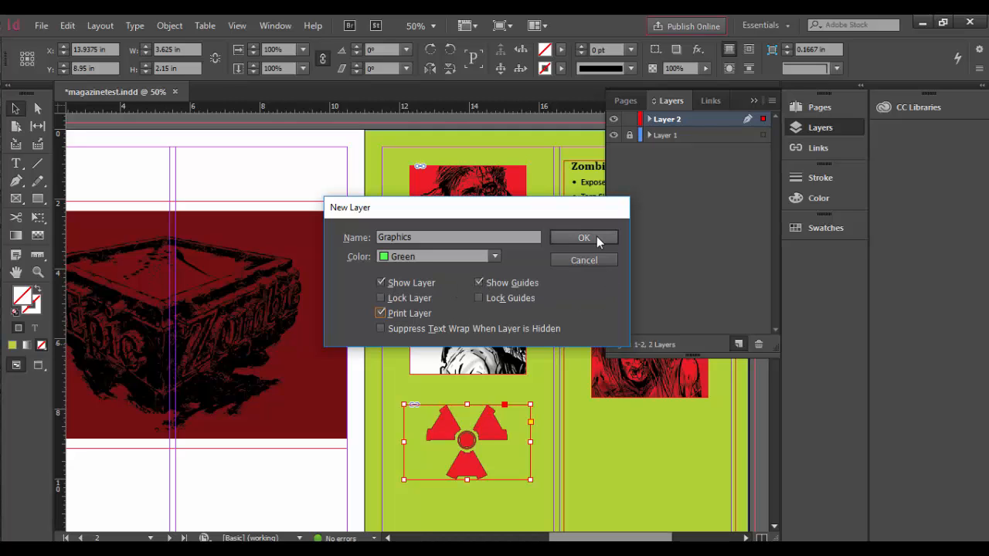
click(584, 237)
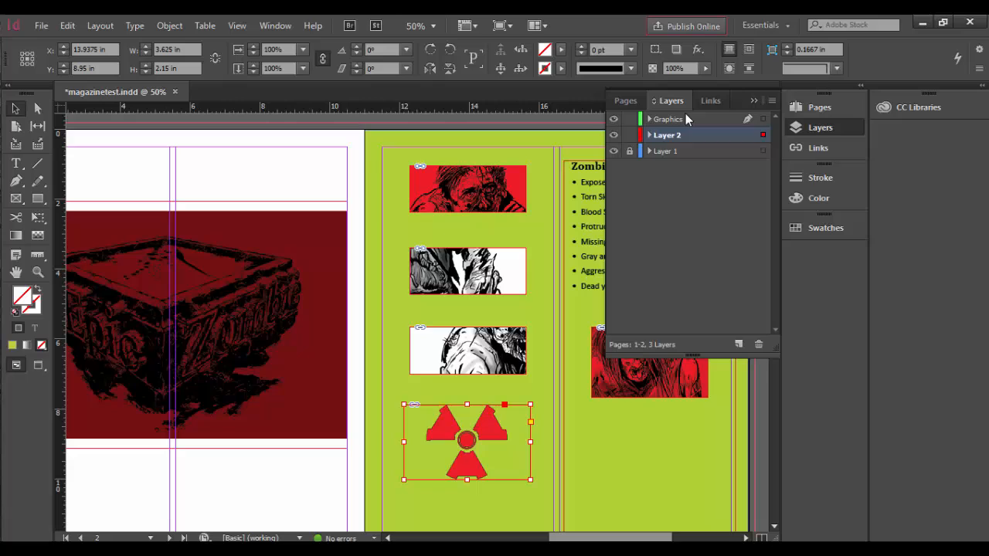
click(667, 119)
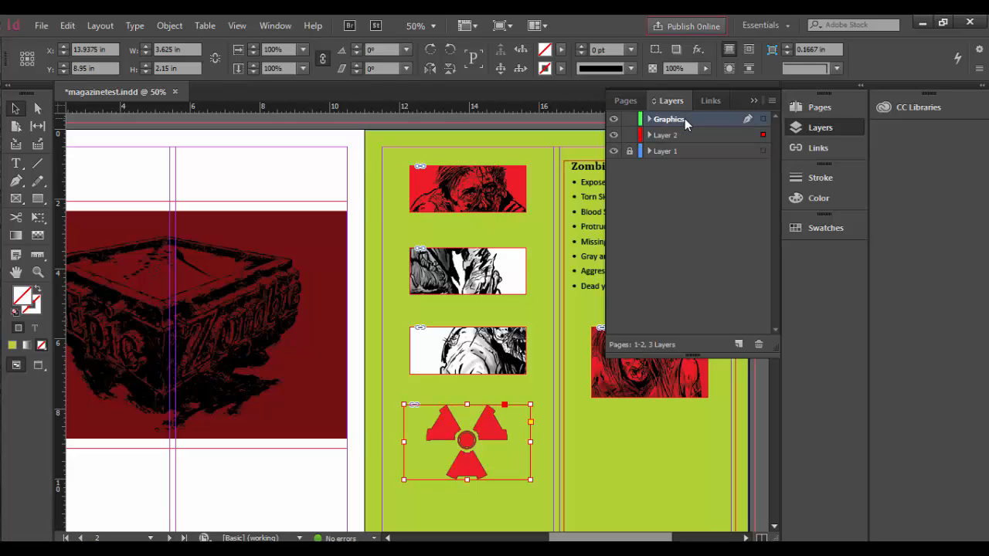
mouse_move(679, 137)
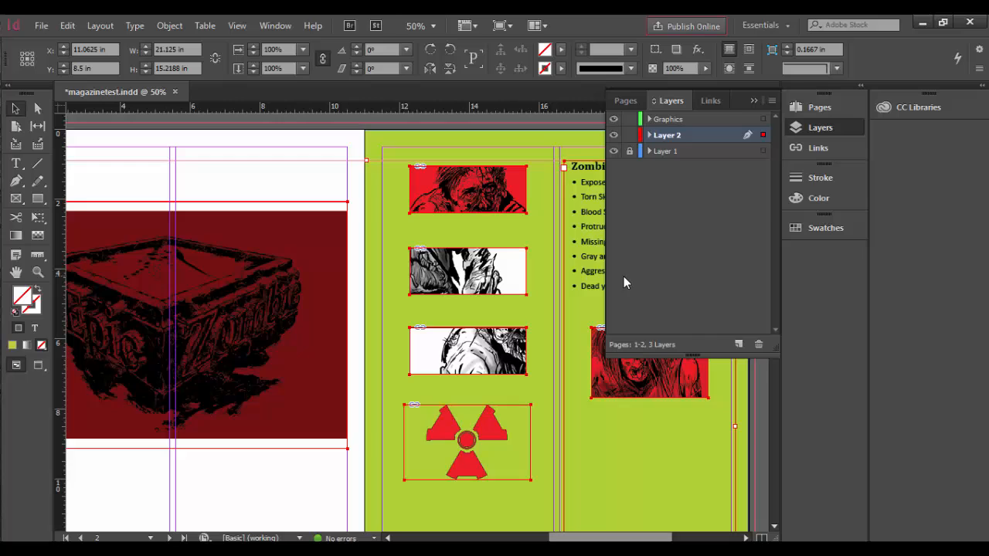
mouse_move(762, 129)
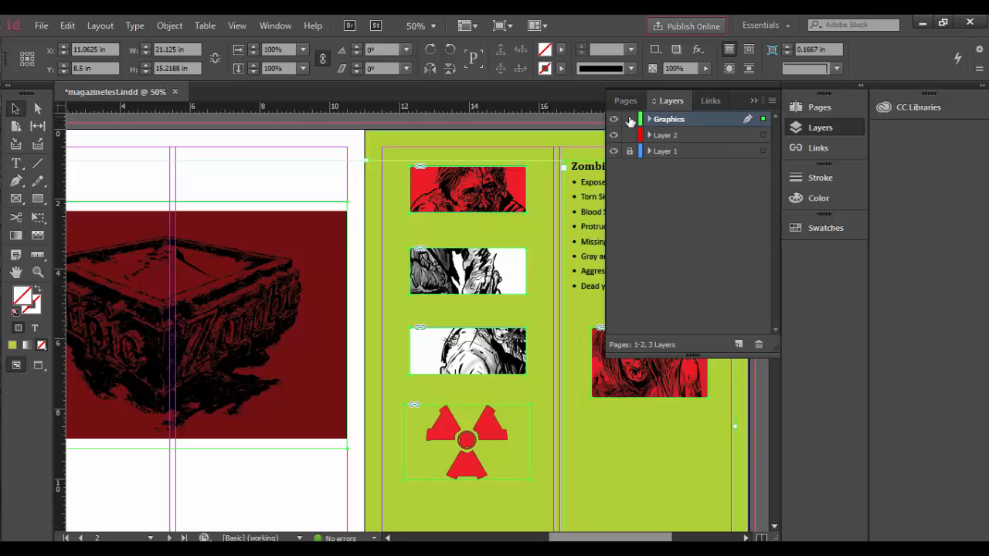
Step: Hide and reshow the Graphics layer to verify its artwork, then activate Layer 2
click(614, 118)
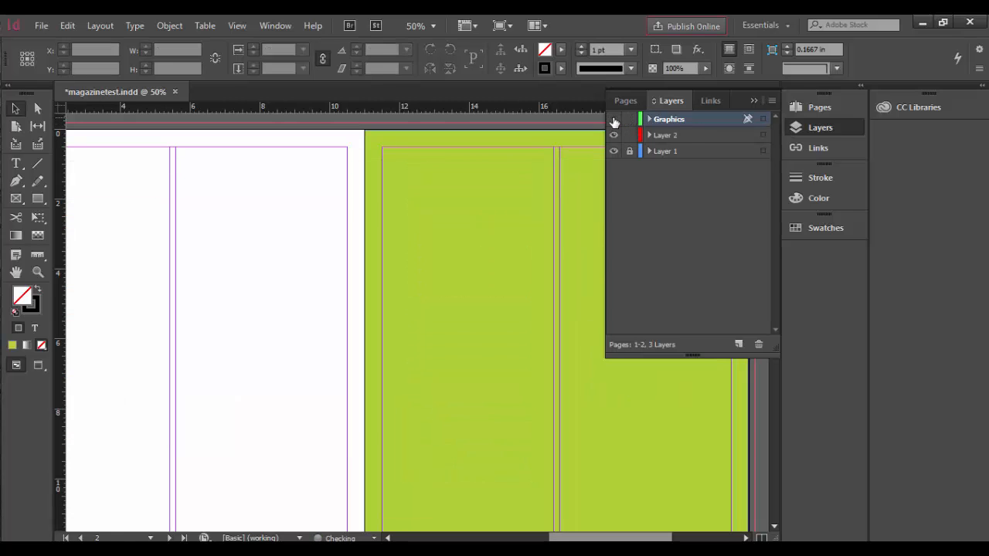
click(614, 118)
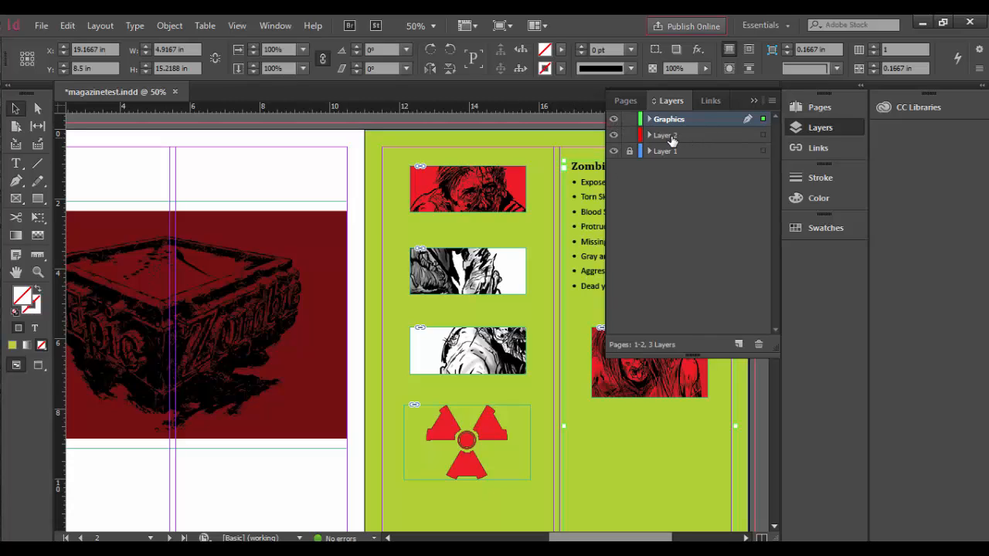
click(666, 135)
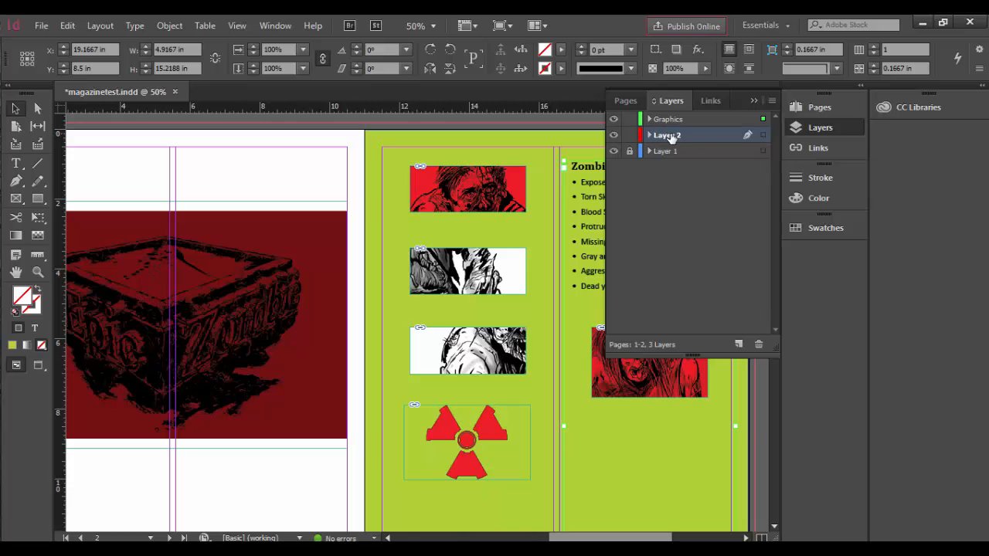
Step: Rename Layer 2 to 'Text' in its layer options
double_click(665, 135)
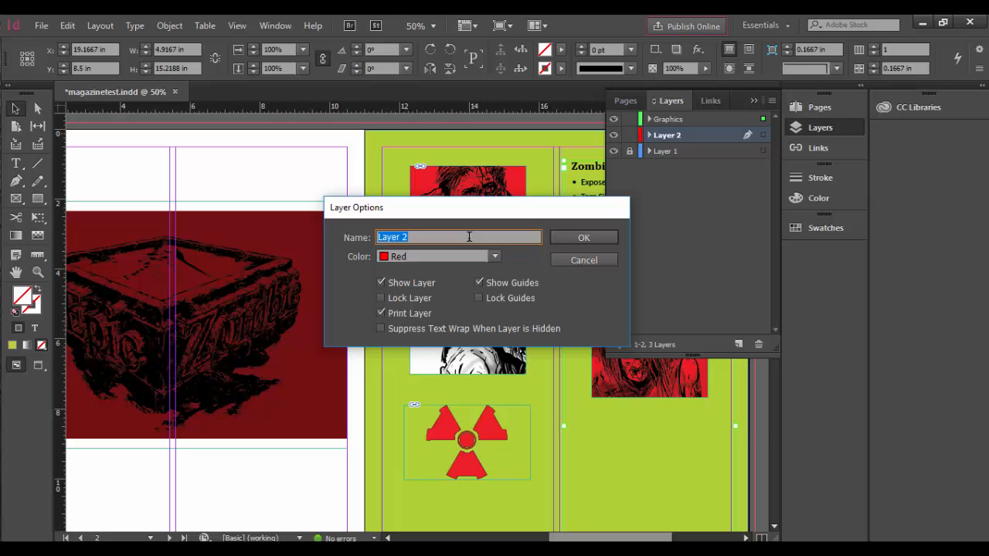
text(Text)
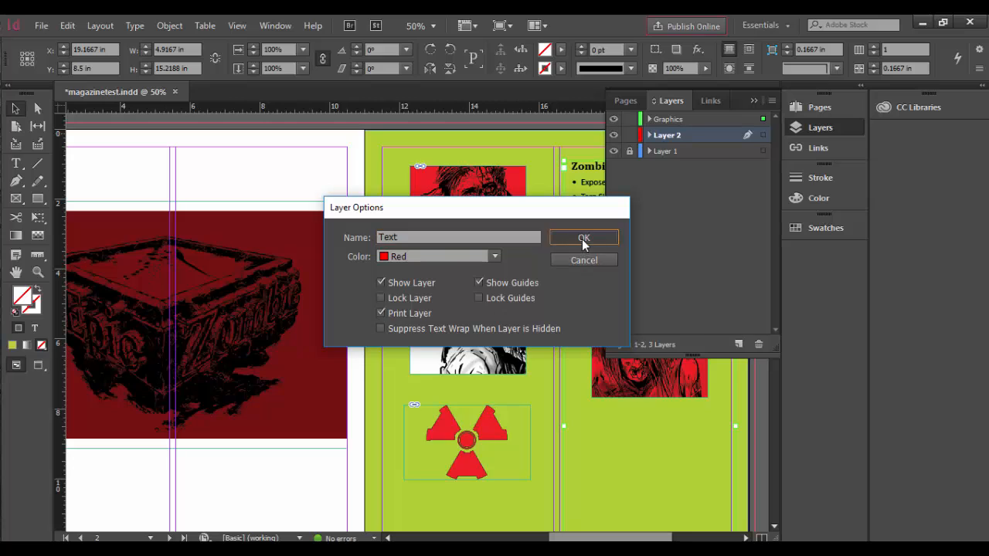
click(583, 238)
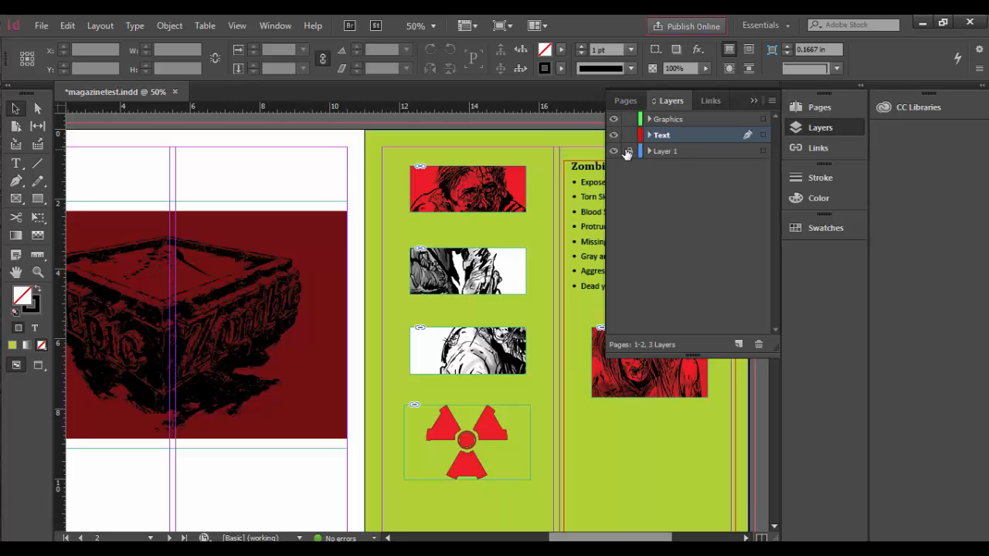
Step: Unlock Layer 1, rename it BackgroundElements, and turn off its printing
click(666, 151)
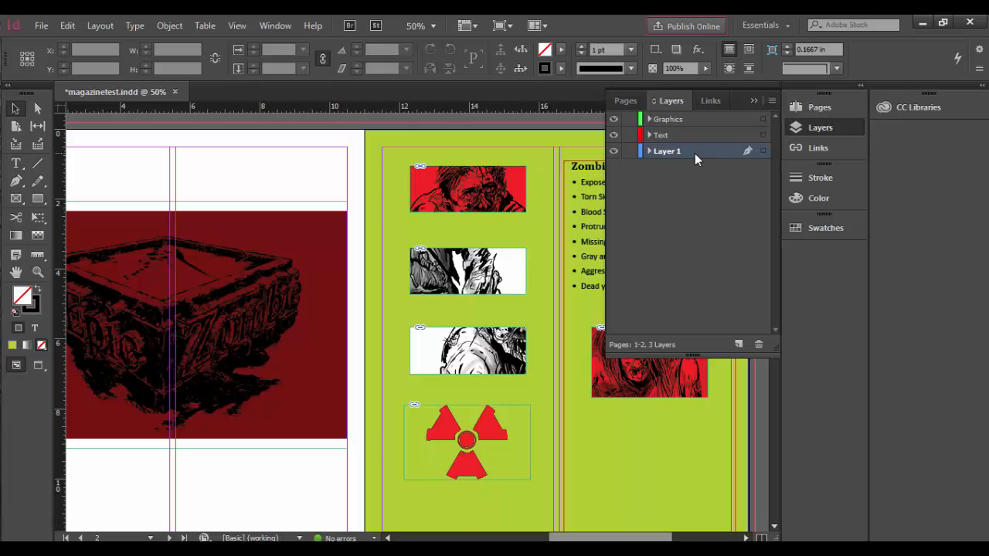
double_click(666, 151)
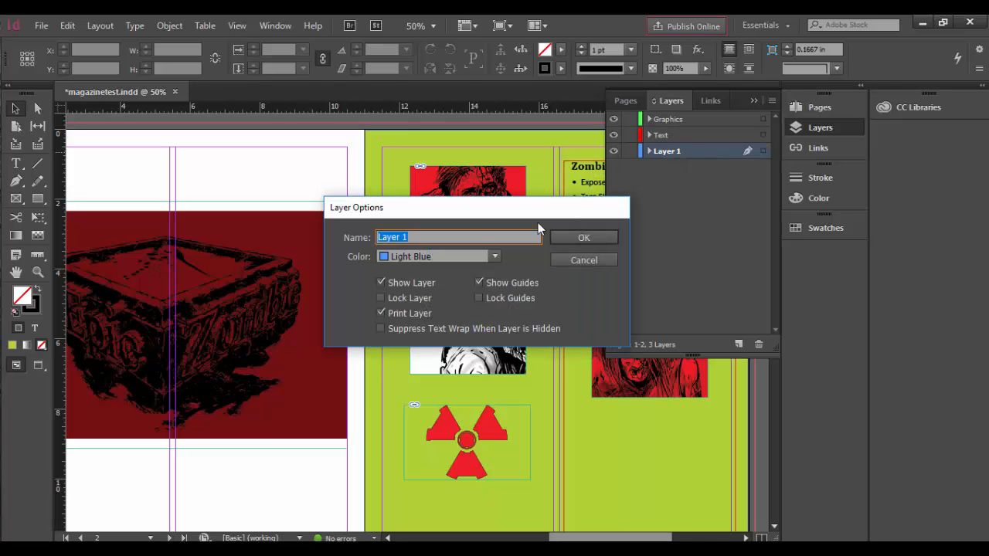
text(B)
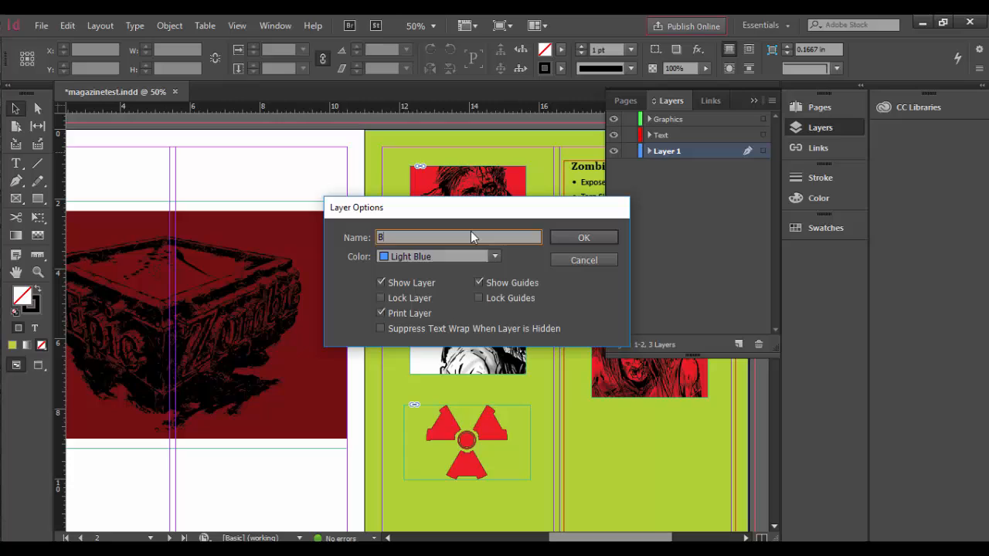
text(ackgroundElem)
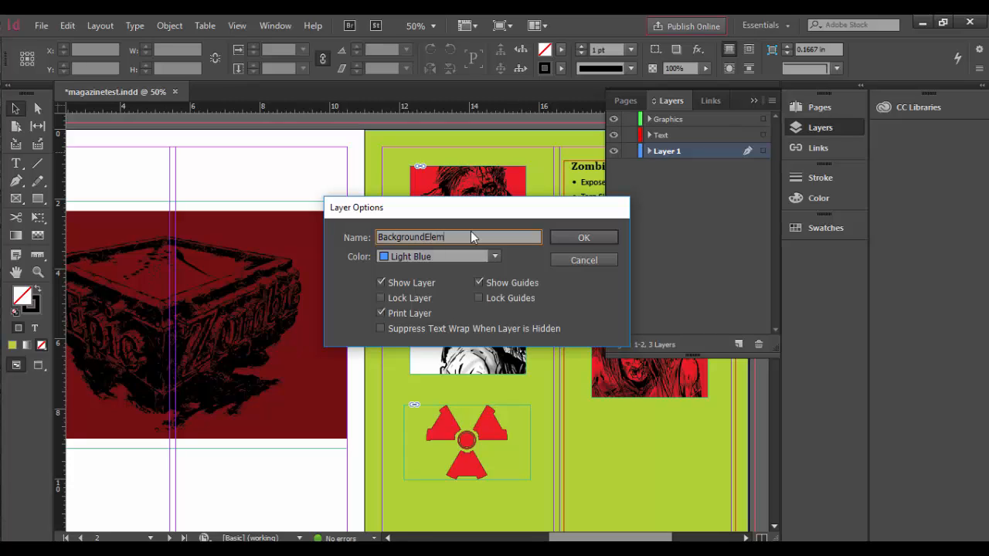
text(ents)
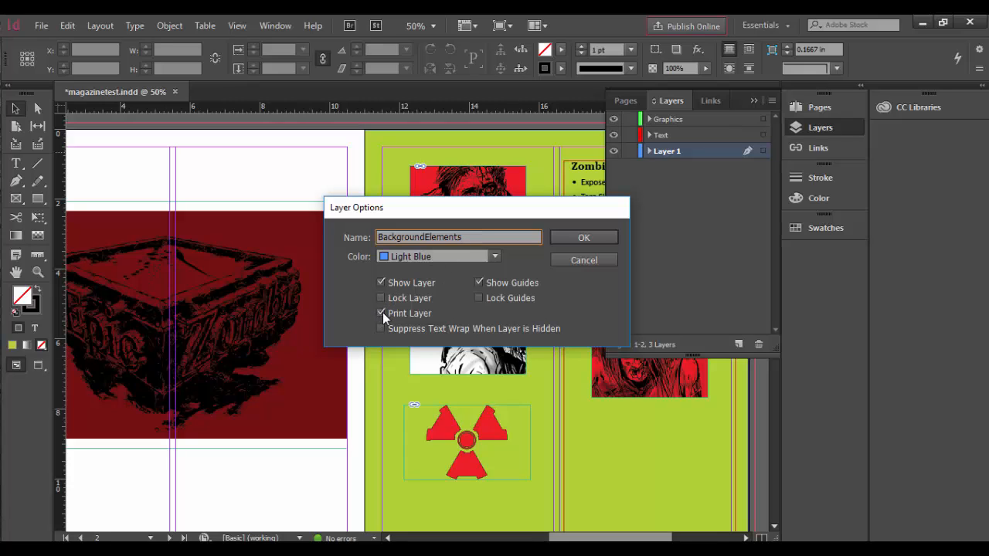
click(381, 313)
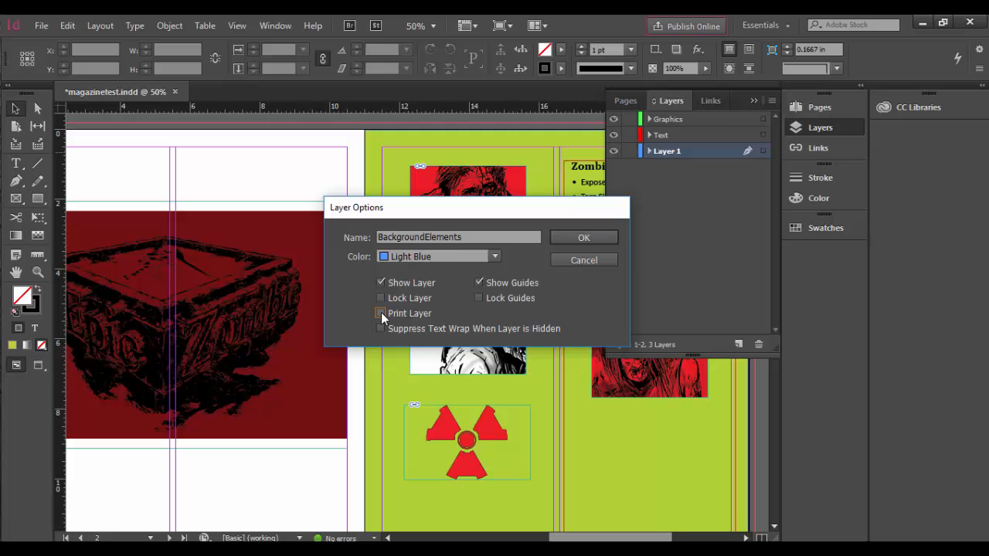
click(583, 237)
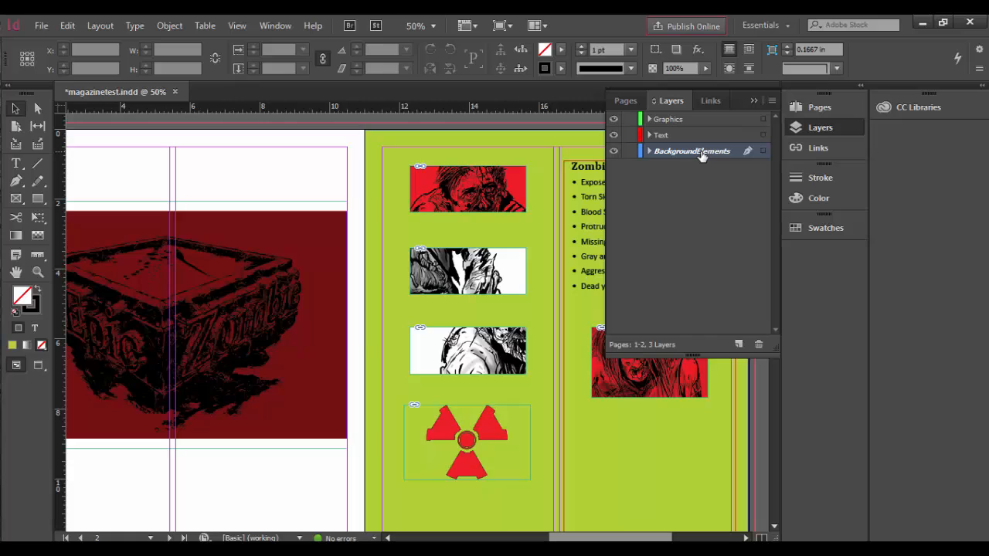
mouse_move(631, 153)
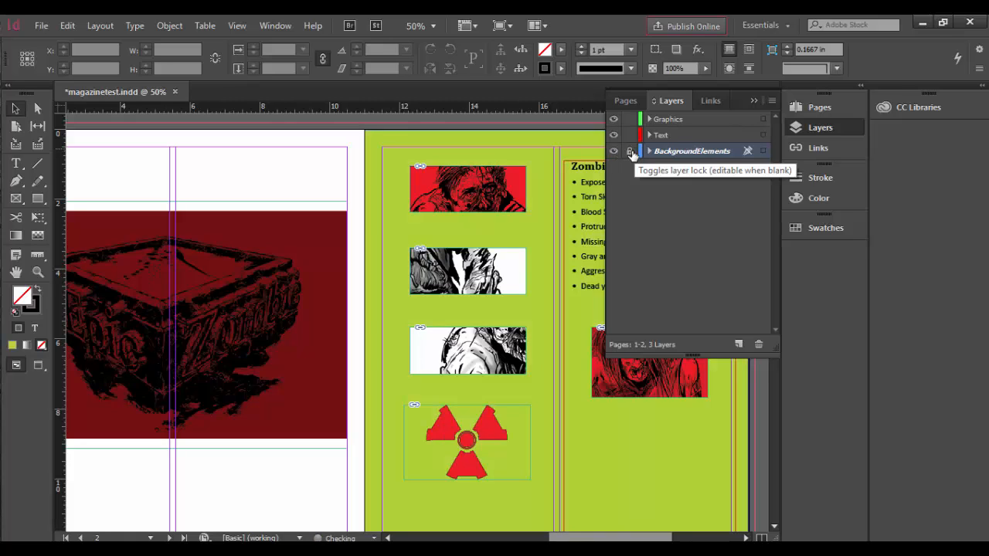
Step: Unlock BackgroundElements, make it printable again, and select the top layer
click(630, 151)
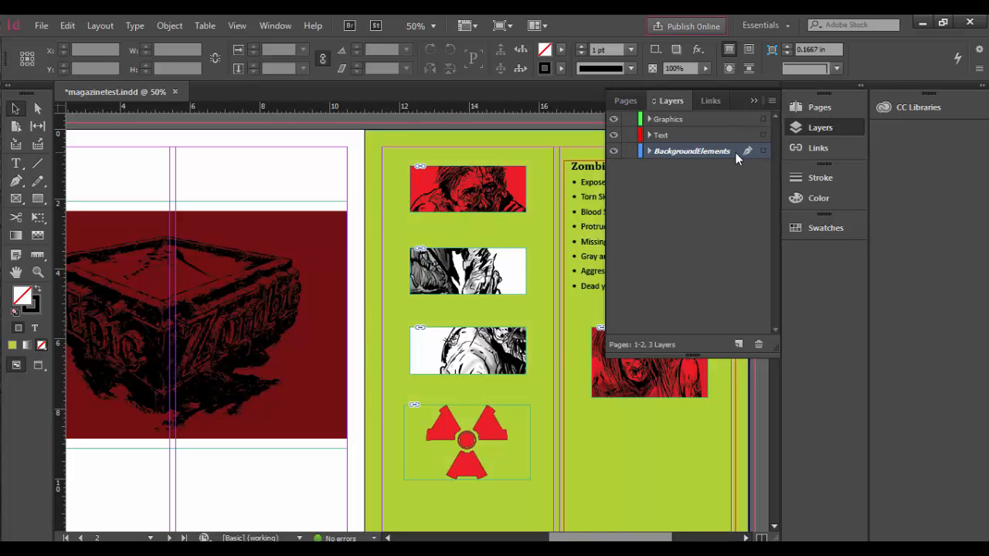
double_click(692, 151)
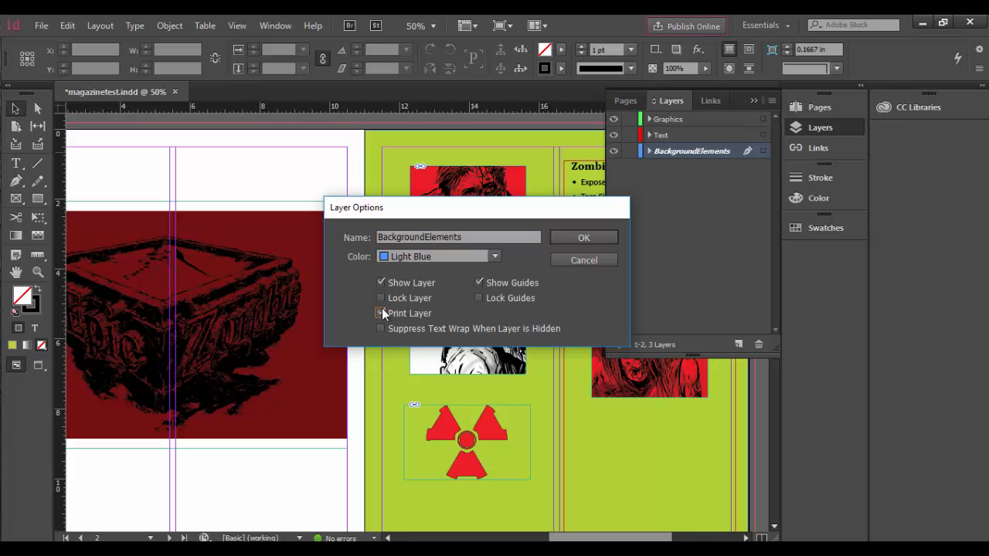
click(583, 237)
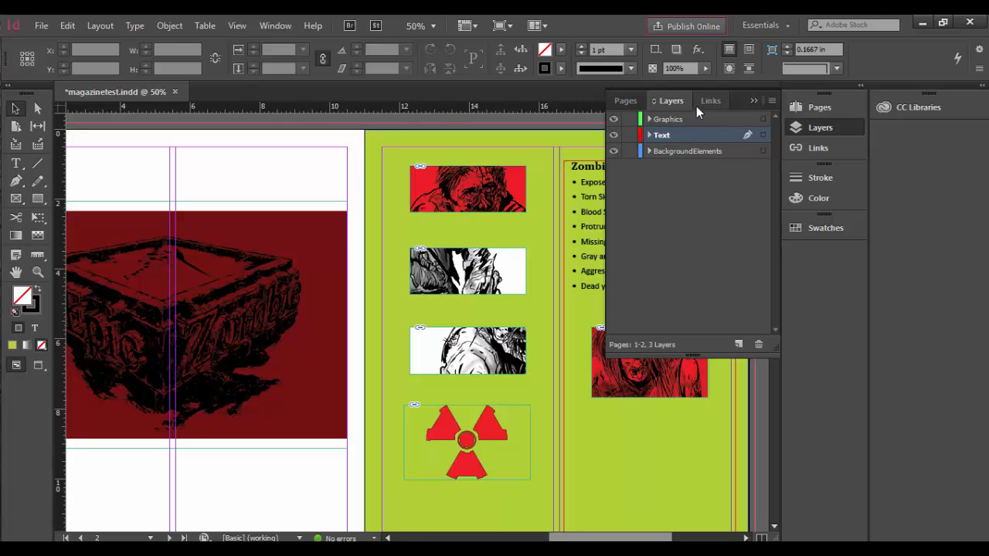
click(668, 119)
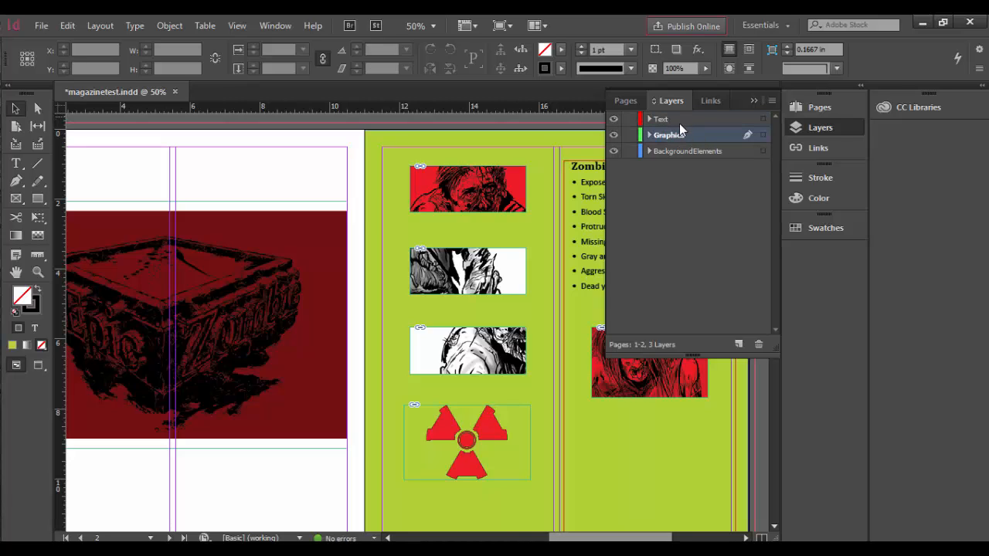
Step: Select the red top zombie image and bring it one level forward
click(649, 136)
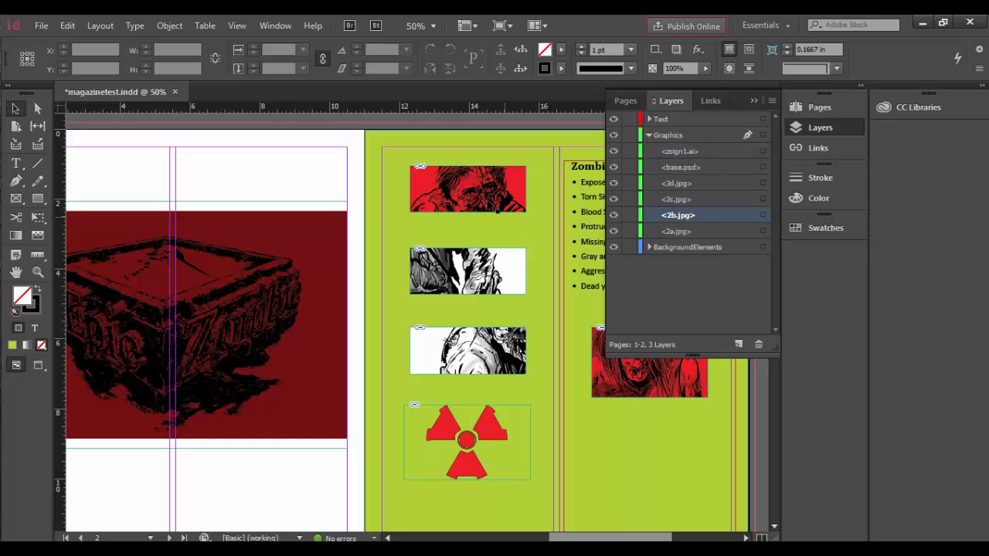
click(467, 188)
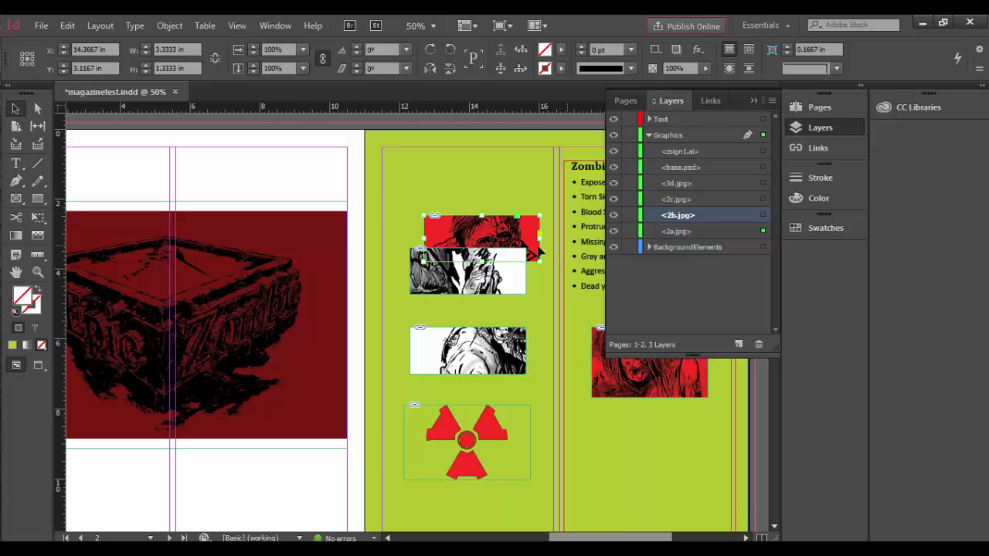
right_click(479, 240)
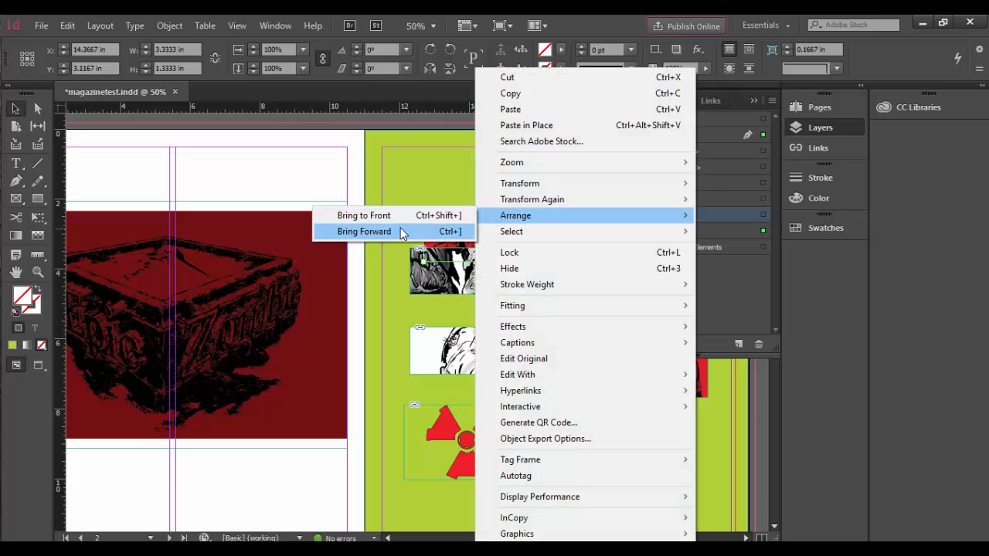
click(364, 231)
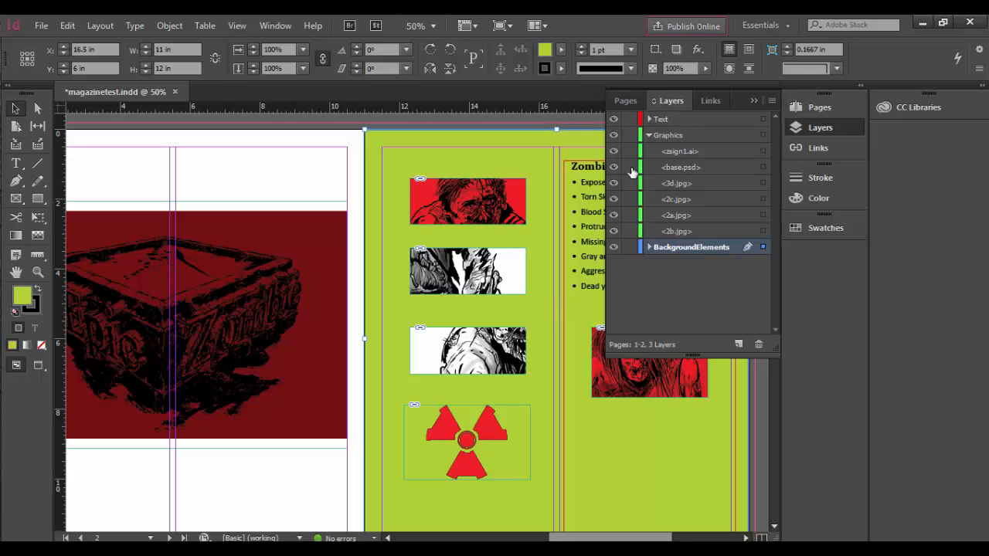
Step: Activate the Text layer and drag the radiation symbol right of the Zombie Attributes list
click(649, 135)
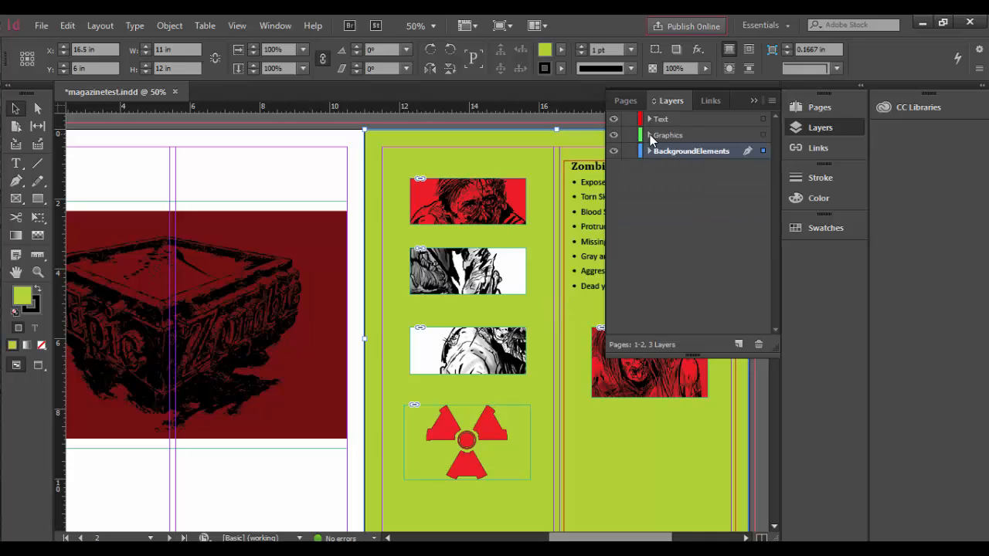
click(661, 119)
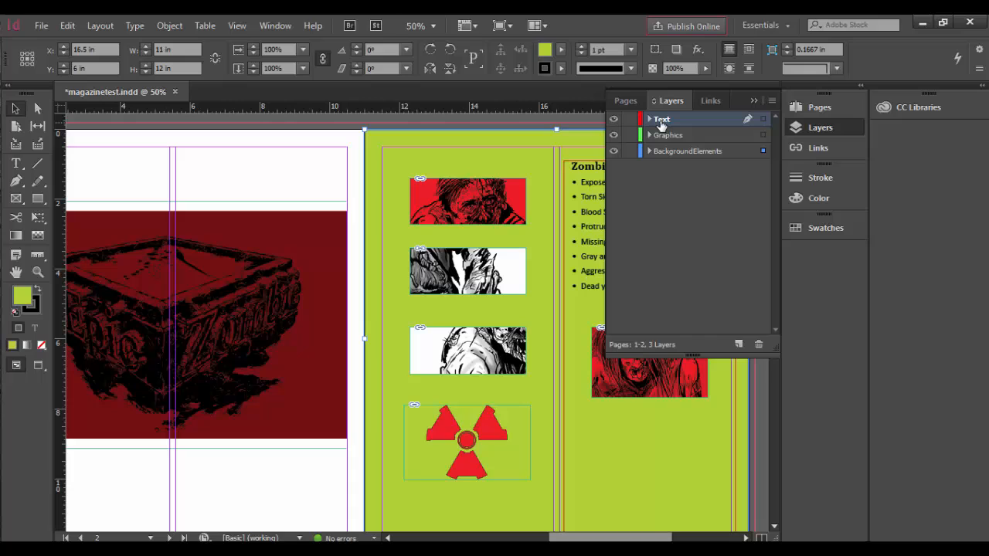
mouse_move(670, 135)
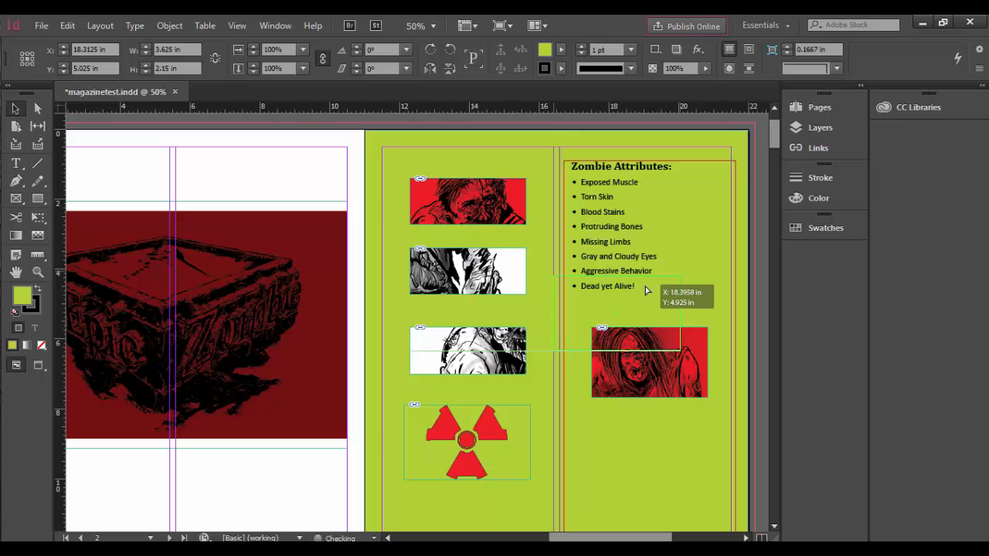
drag(468, 440, 672, 247)
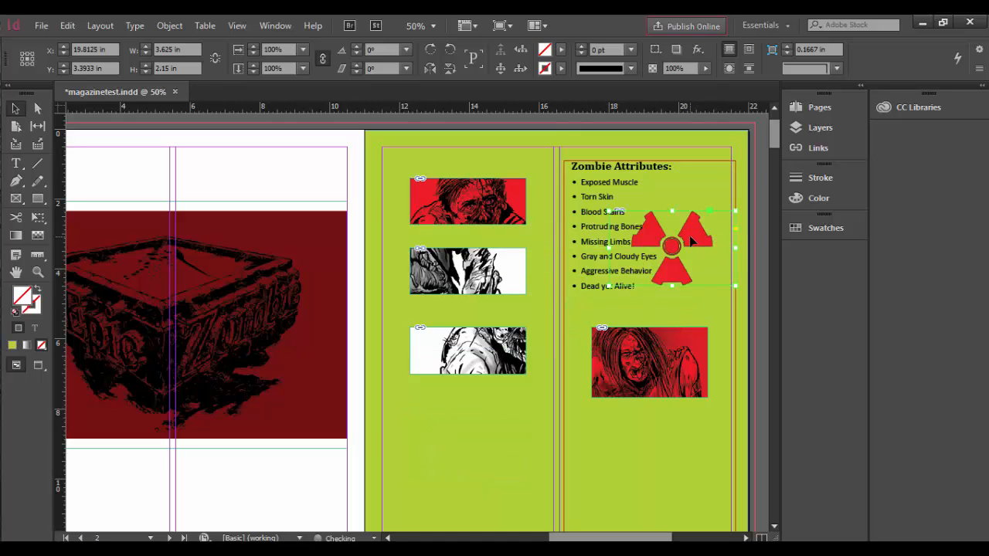
drag(672, 245, 653, 235)
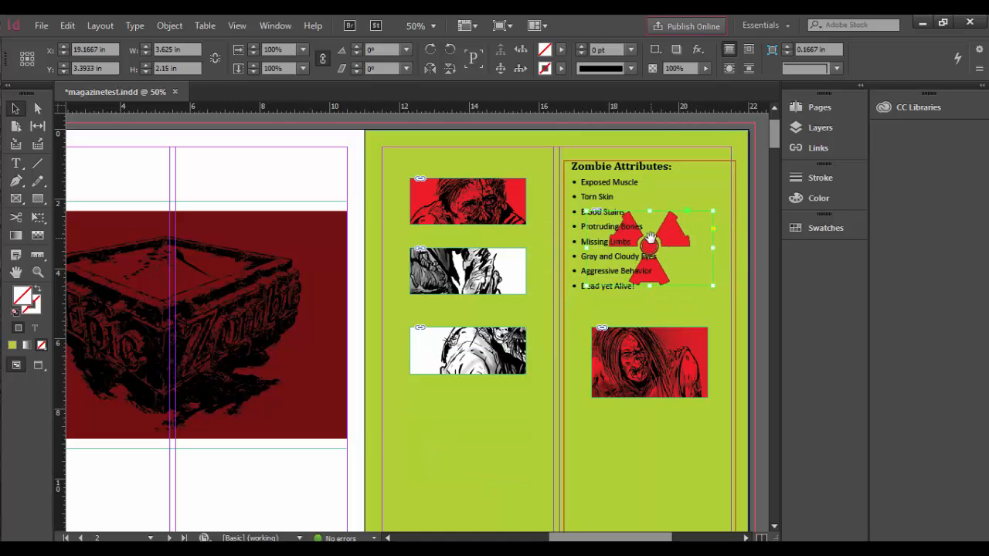
drag(649, 247, 710, 244)
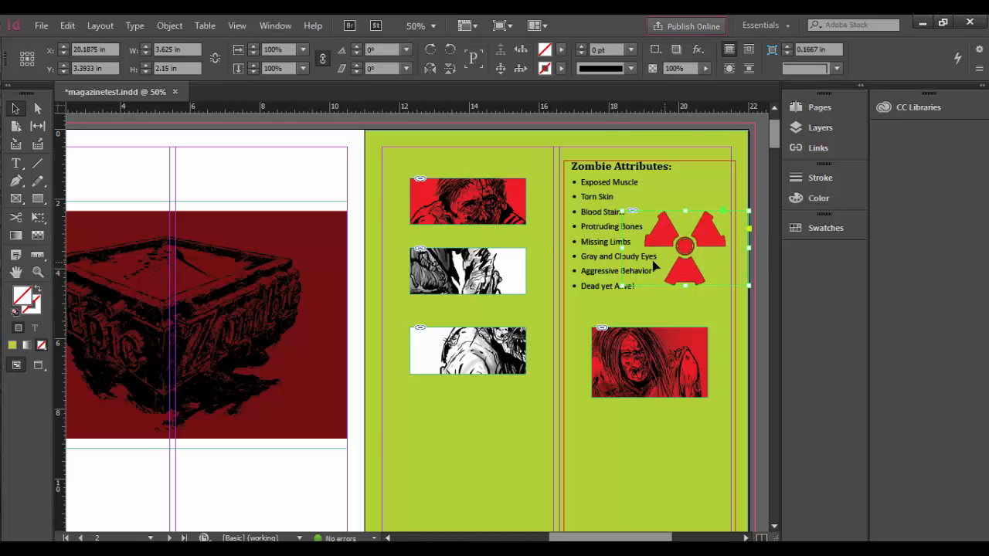
click(820, 128)
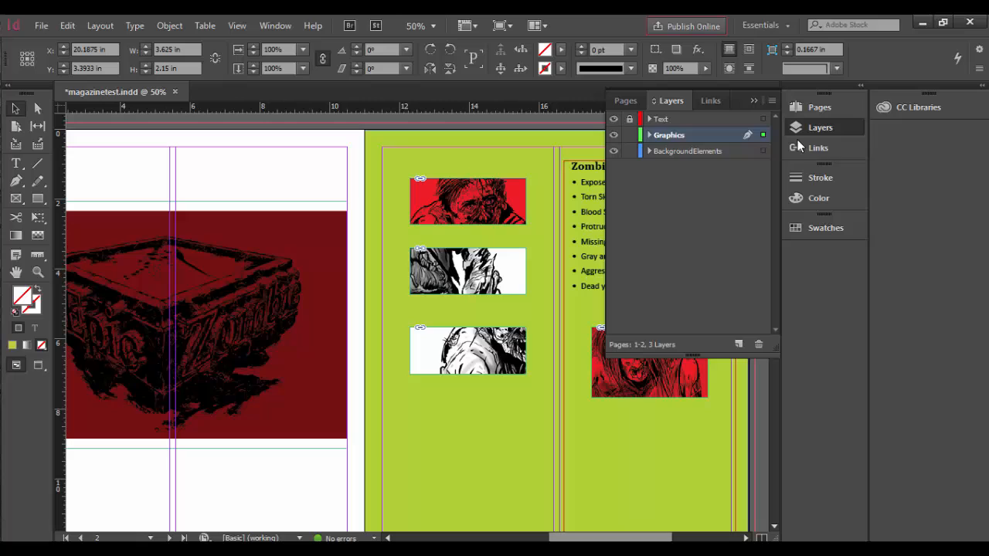
Step: Expand the Graphics layer and select its base.psd item
click(648, 135)
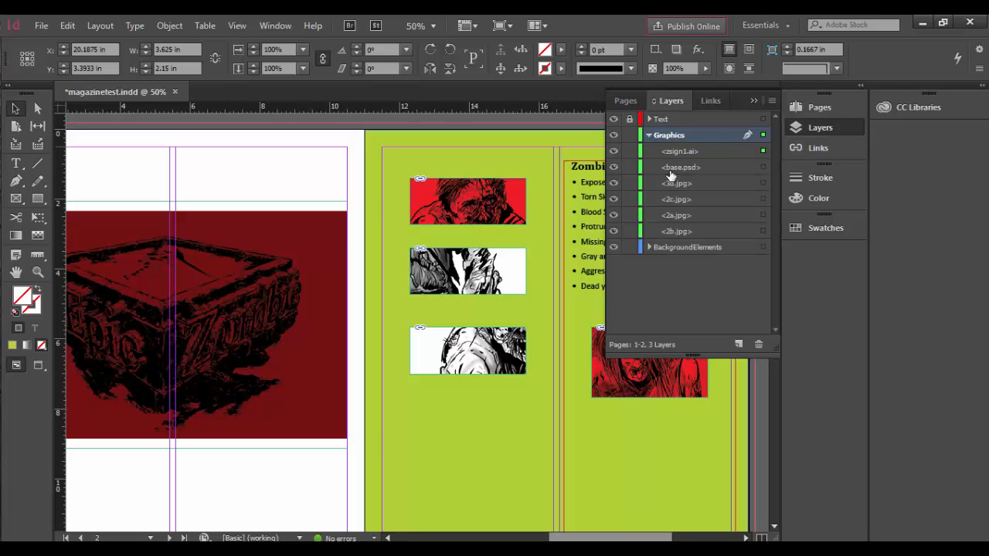
click(680, 167)
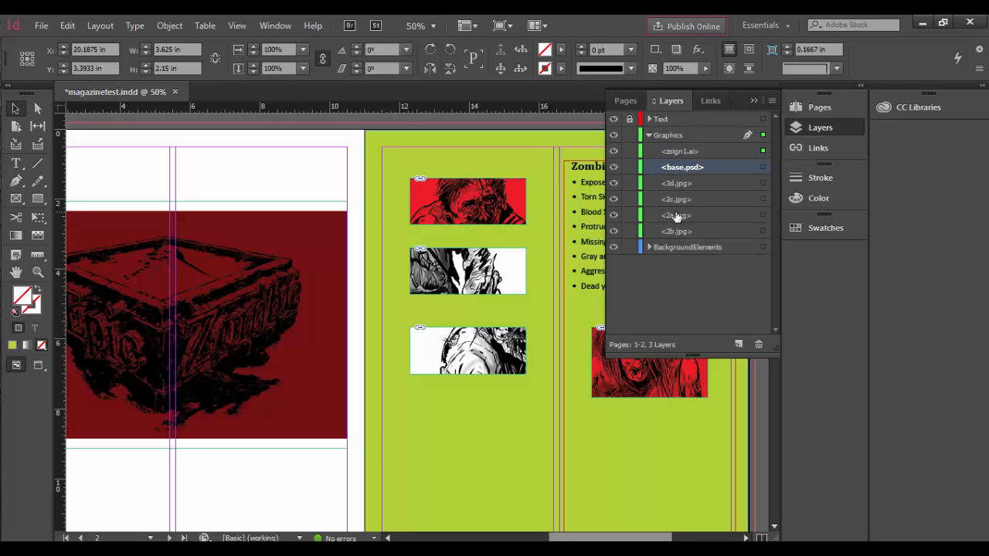
click(682, 150)
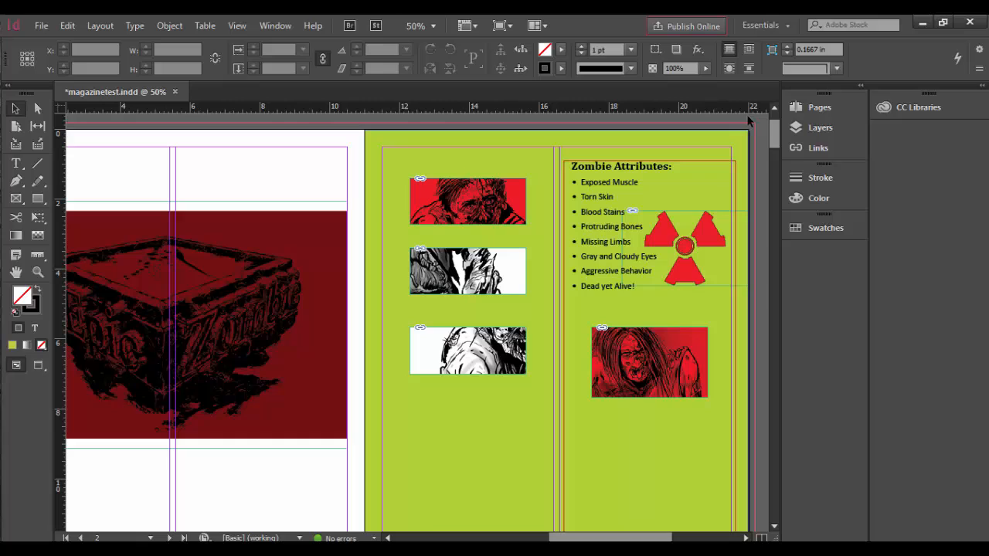
mouse_move(685, 232)
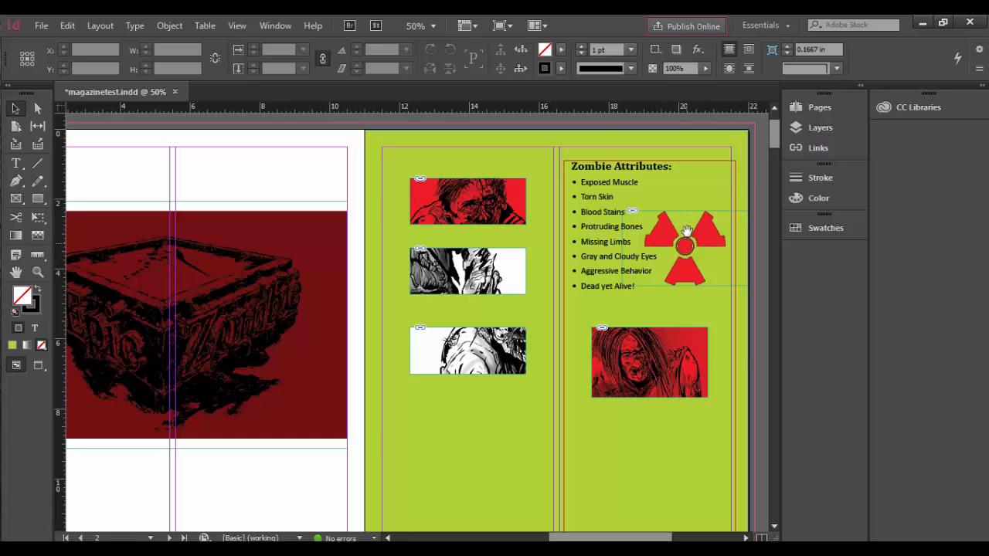
click(819, 127)
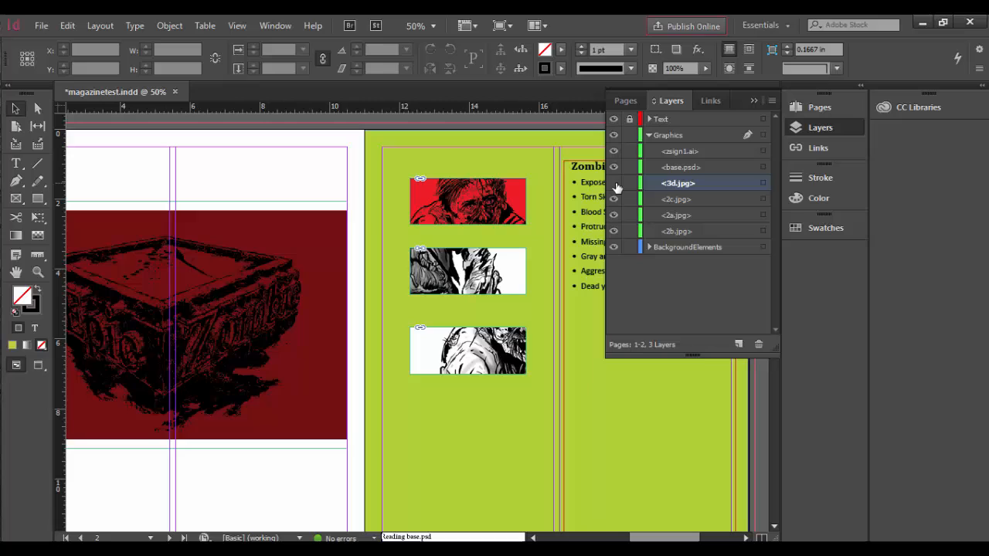
Step: Turn 3d.jpg visibility back on, collapse Graphics, and select BackgroundElements
click(613, 200)
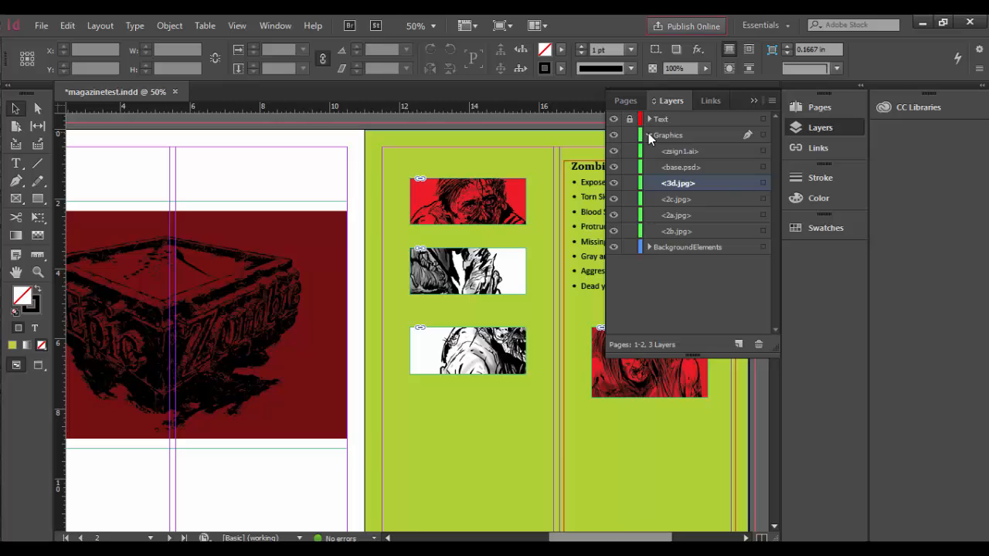
click(649, 135)
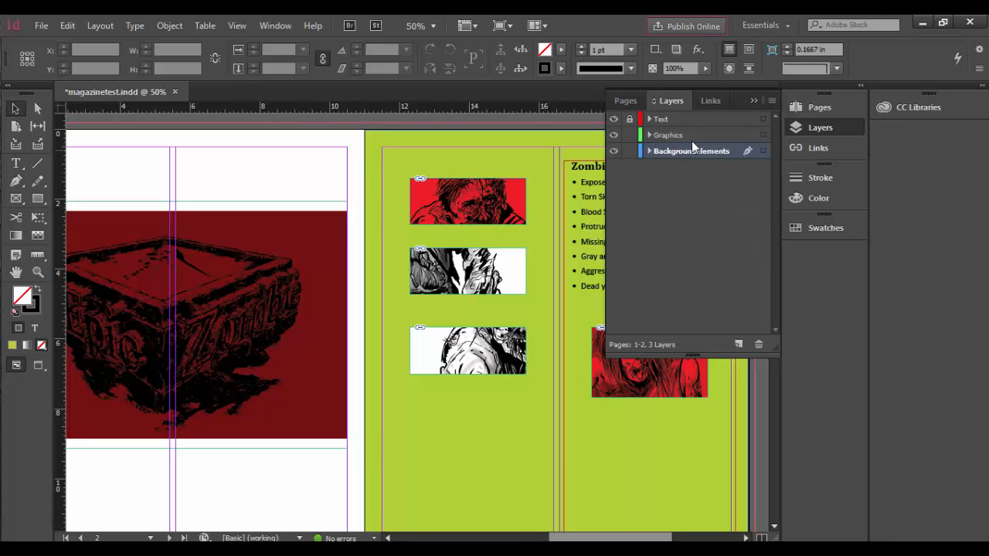
click(660, 118)
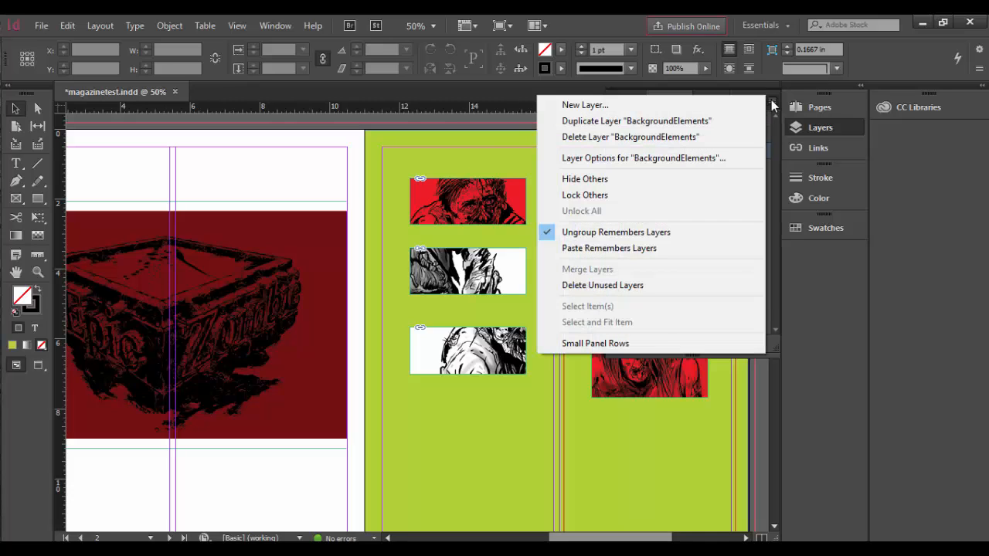
mouse_move(776, 144)
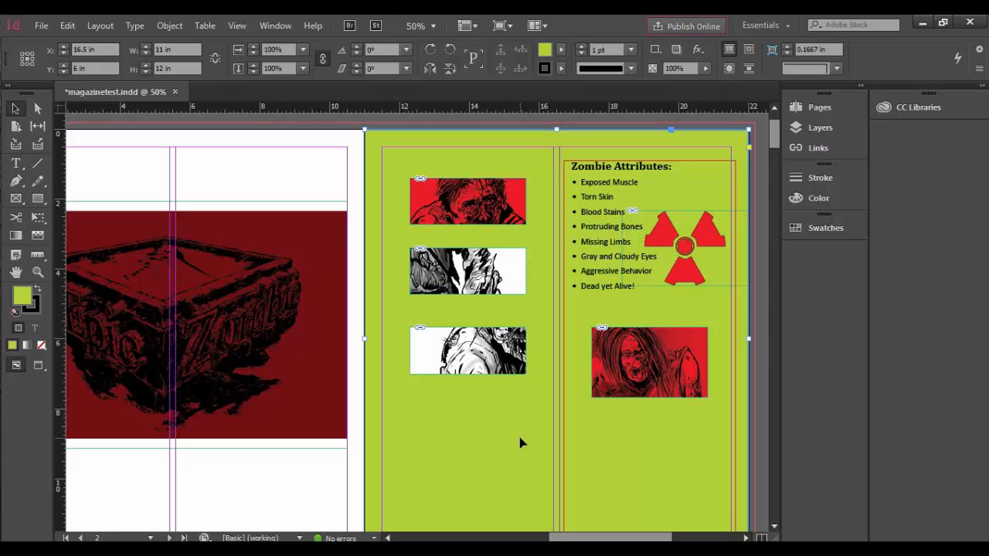
mouse_move(538, 483)
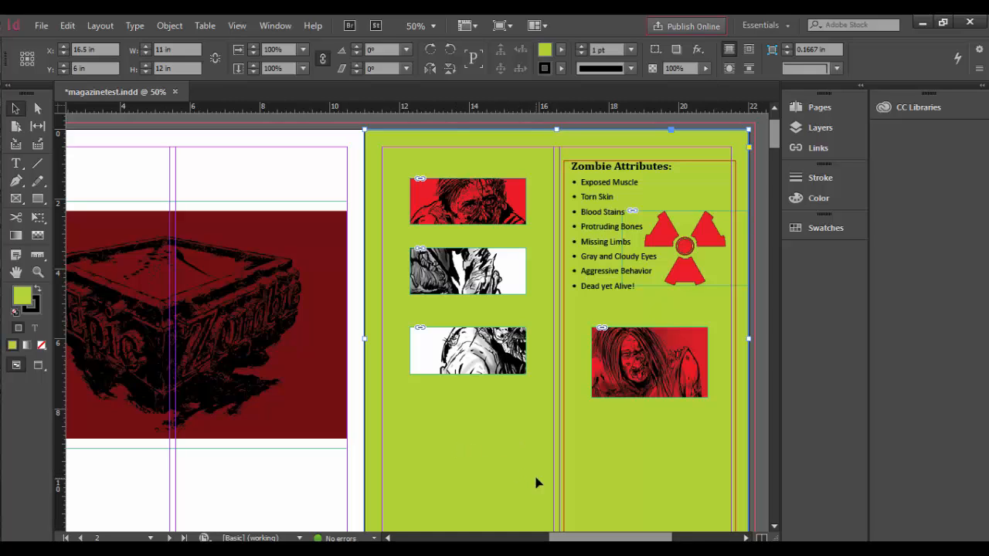
mouse_move(499, 456)
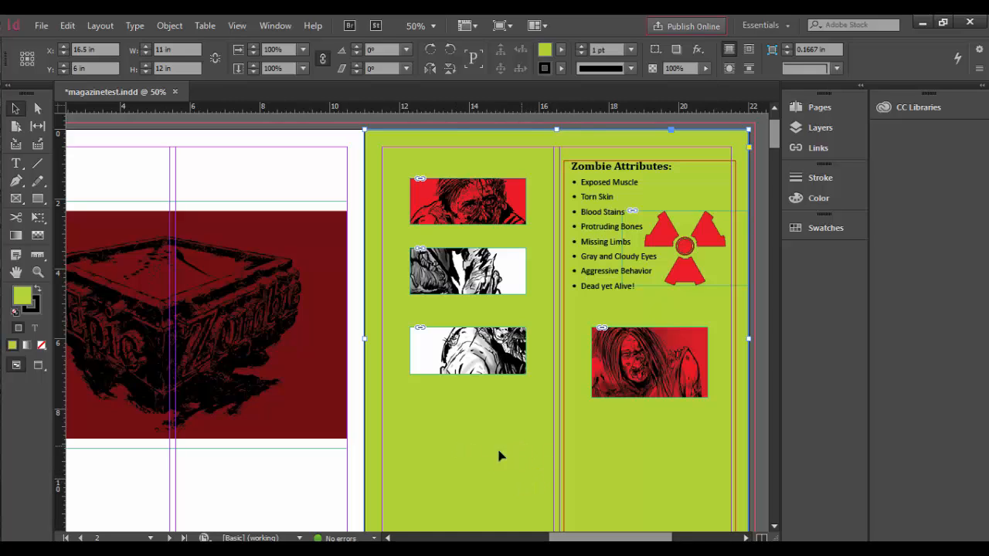
mouse_move(476, 464)
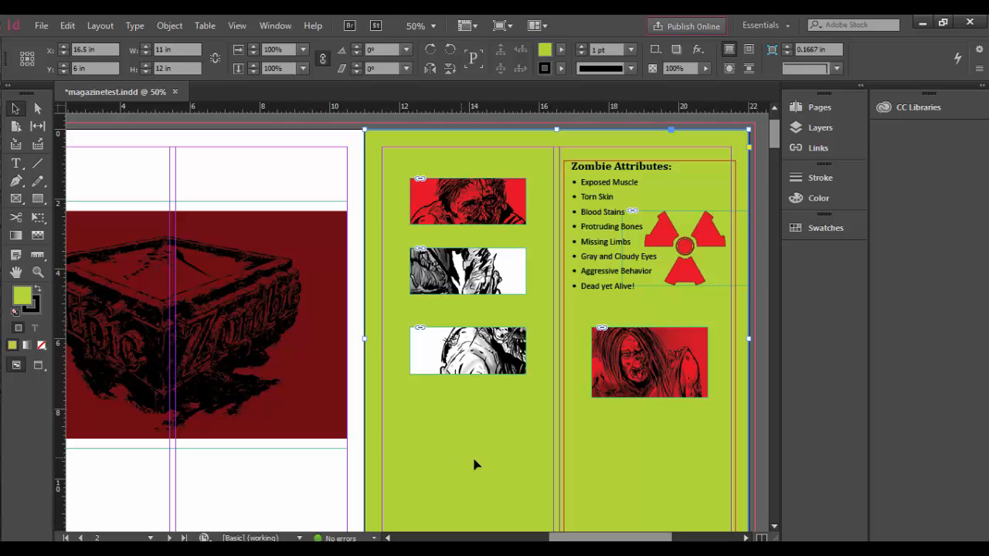
mouse_move(777, 131)
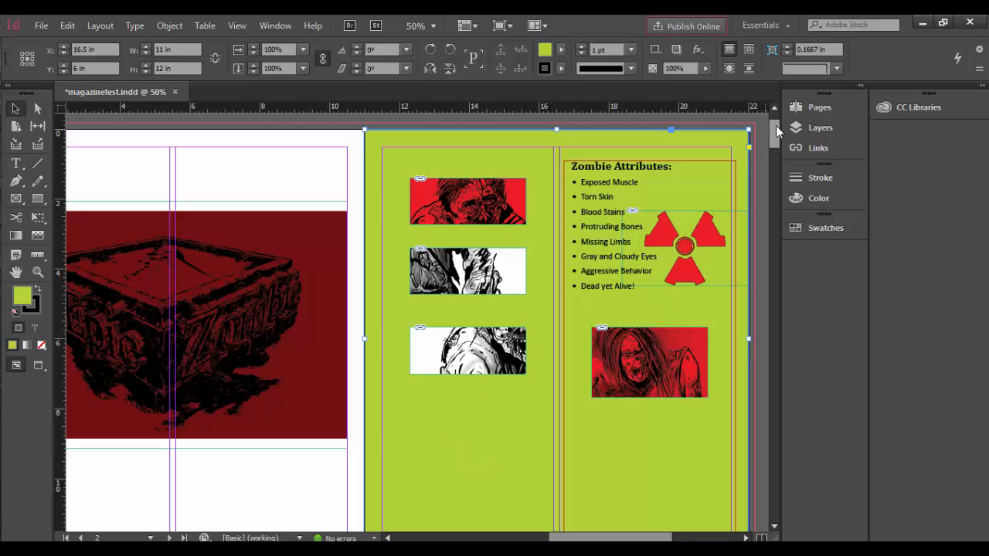
Step: Lock BackgroundElements in the Layers panel, then select the third zombie image to confirm
click(819, 127)
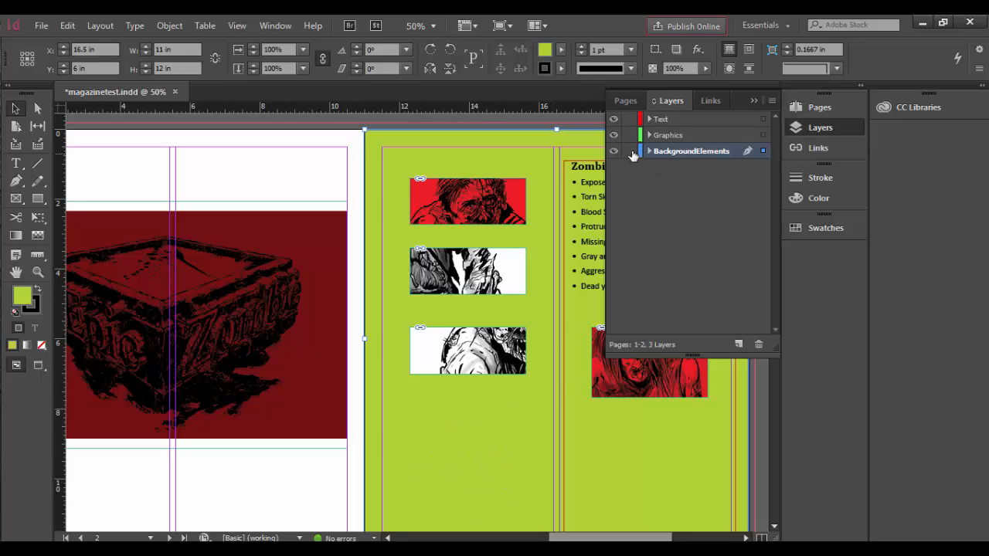
click(629, 150)
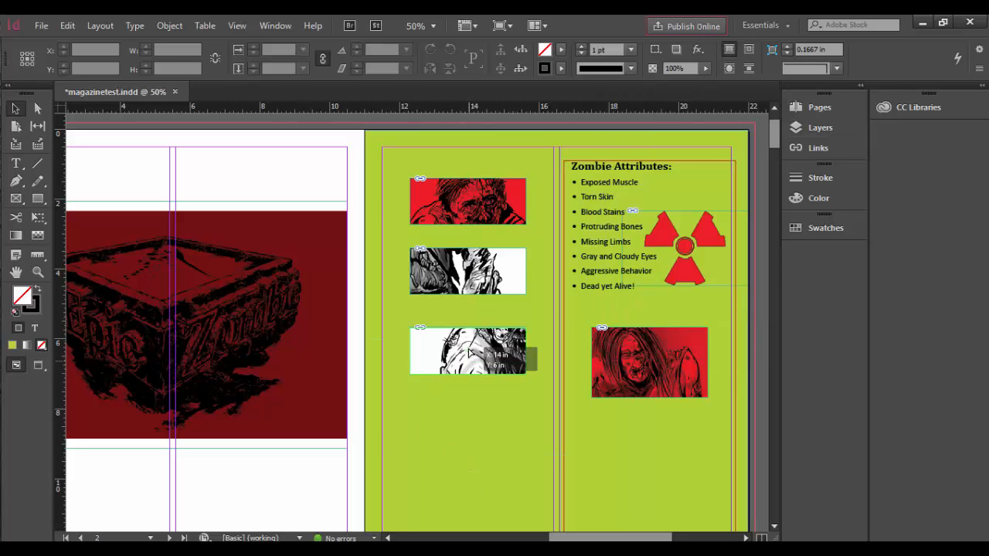
click(467, 350)
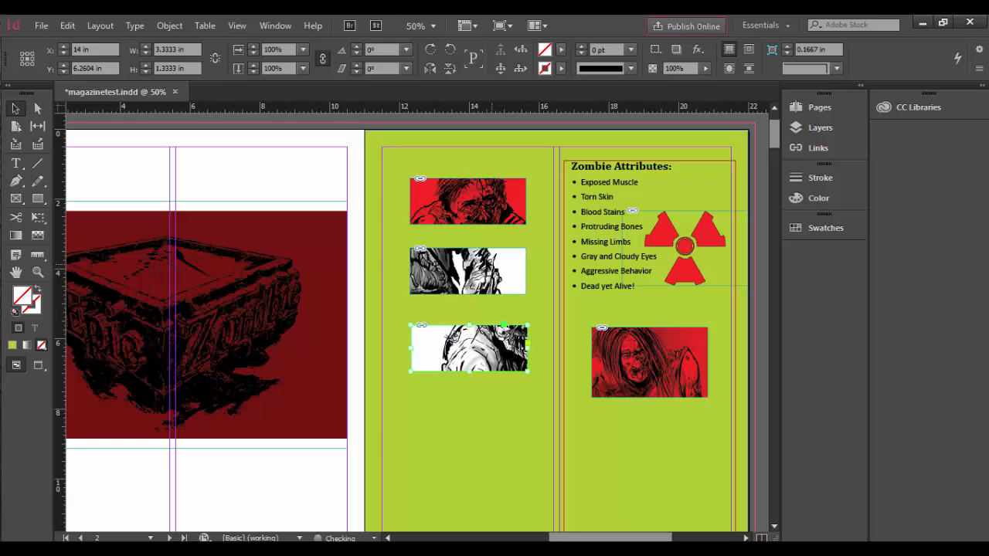